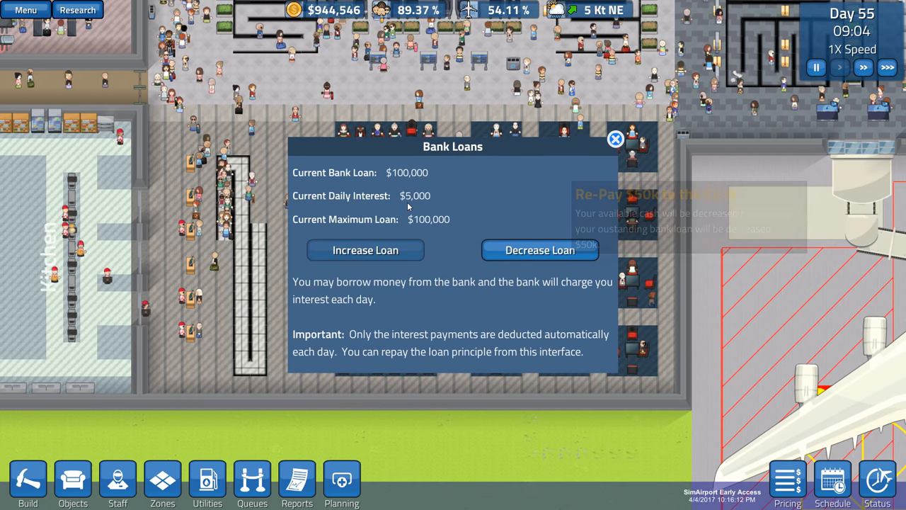
- Close the Bank Loans window after reviewing the $100,000 loan at $5,000 daily interest
click(539, 250)
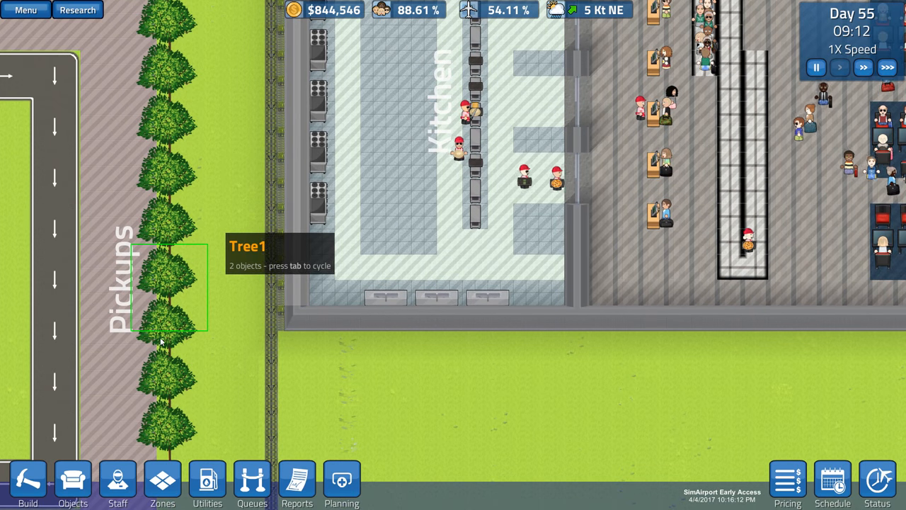
- Show the Objects catalogue with the $5,100 body scanner and other indoor items
click(68, 485)
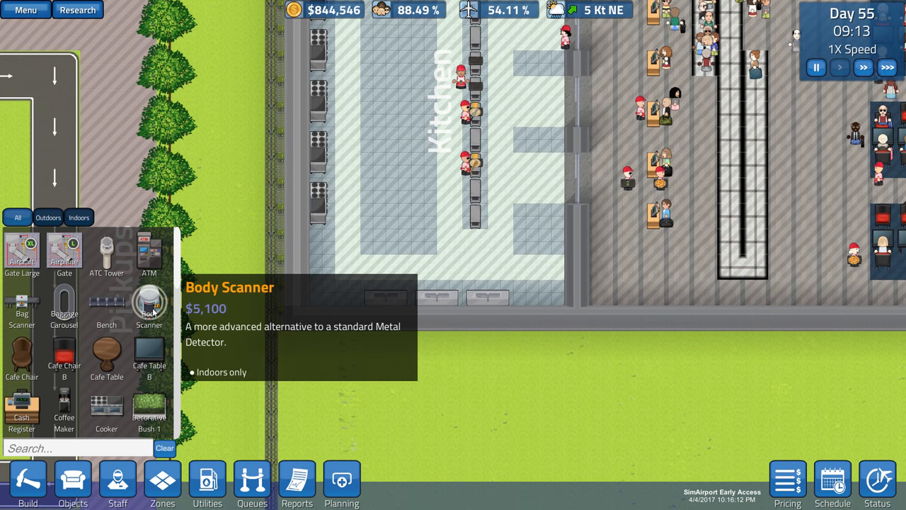
mouse_move(150, 351)
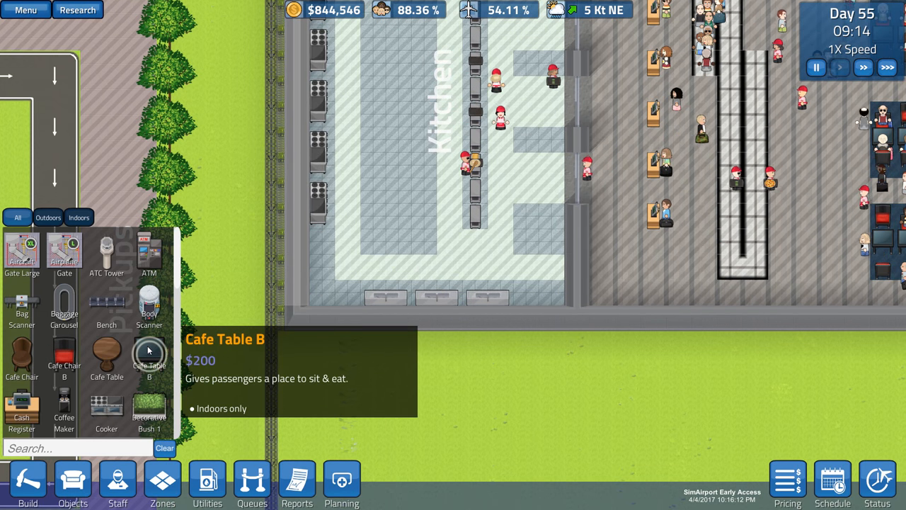
mouse_move(64, 408)
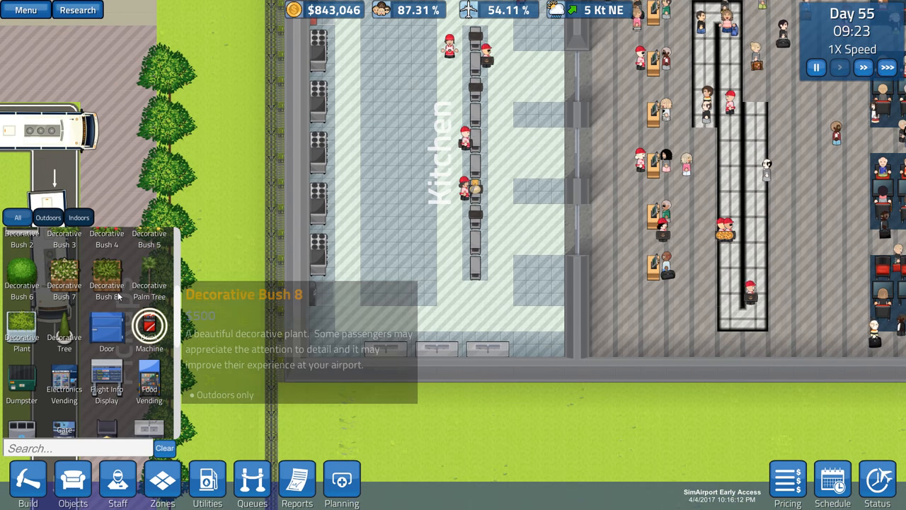
mouse_move(150, 382)
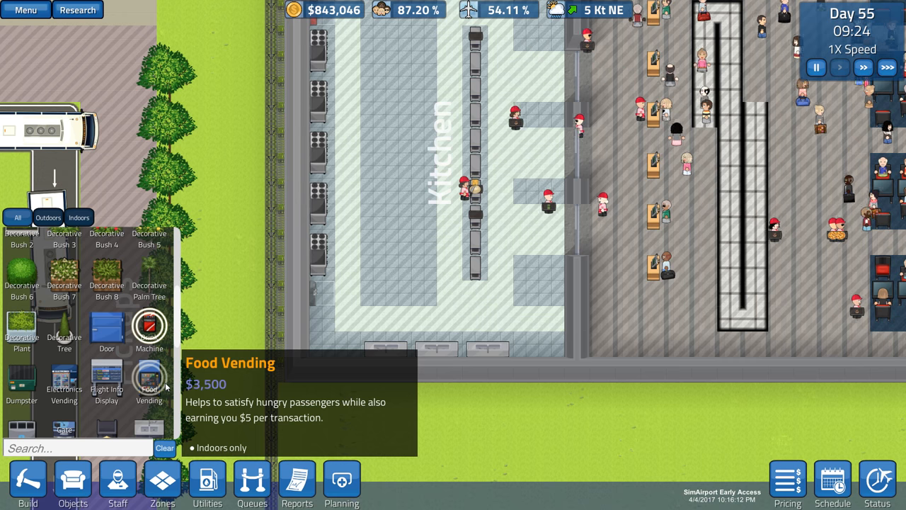
mouse_move(106, 382)
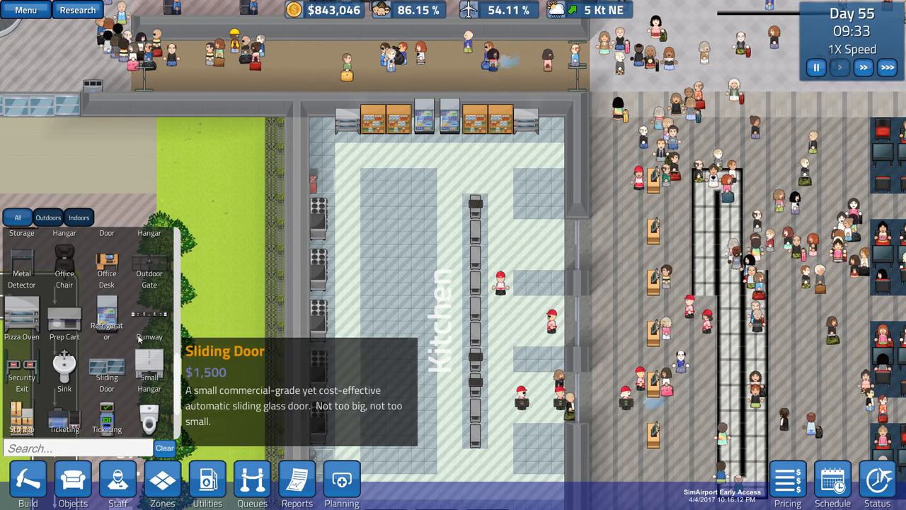
mouse_move(150, 326)
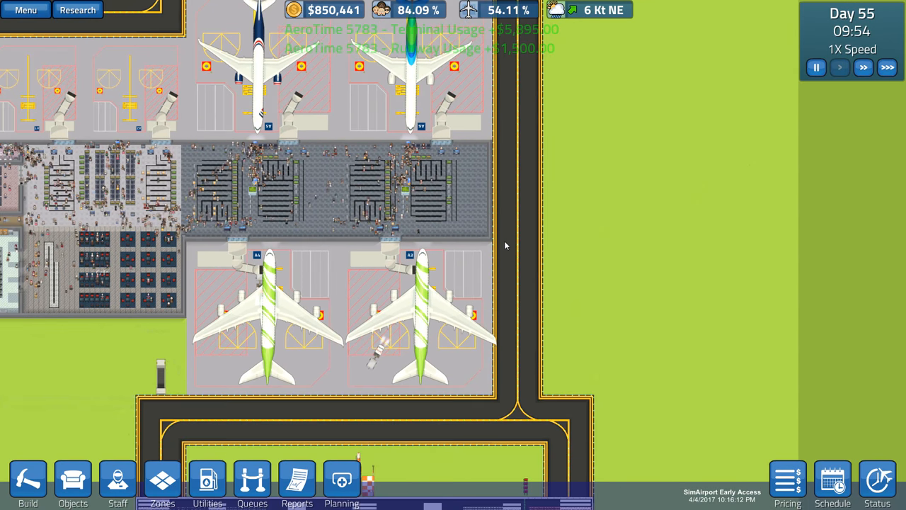
mouse_move(340, 478)
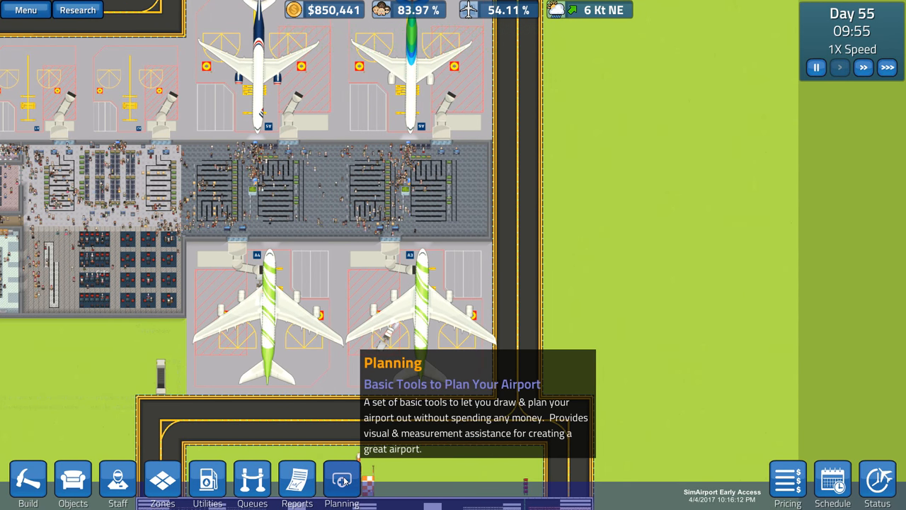
- Show the Planning colour palette for sketching the airport layout
click(341, 480)
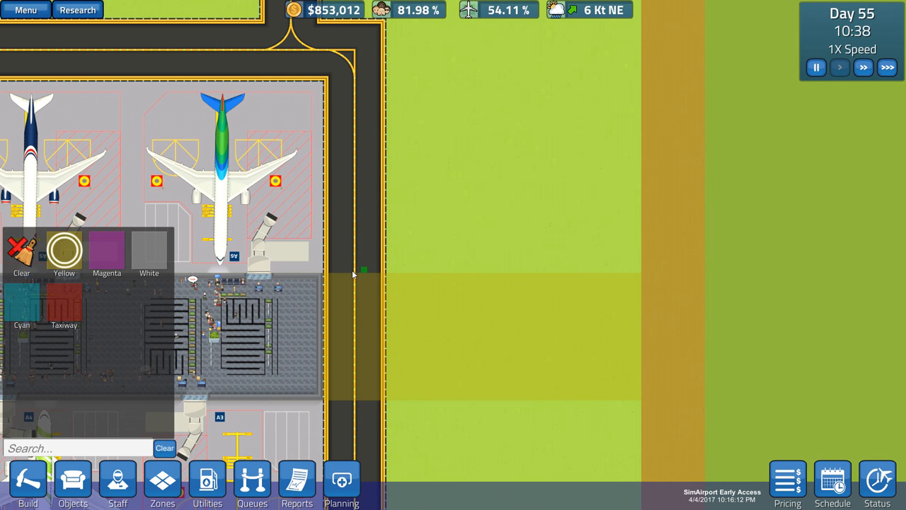
- Mark a yellow planning zone east of the terminal and measure across the grass
drag(363, 272, 614, 272)
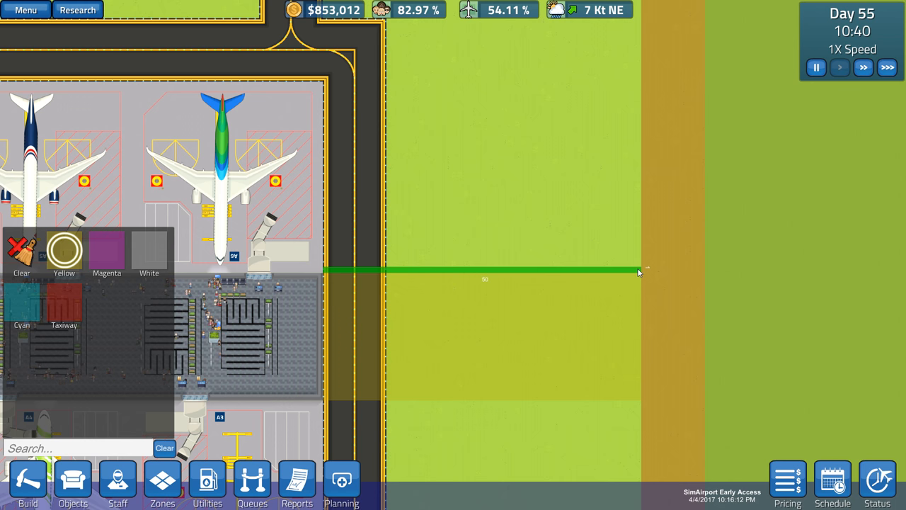
drag(640, 271, 634, 66)
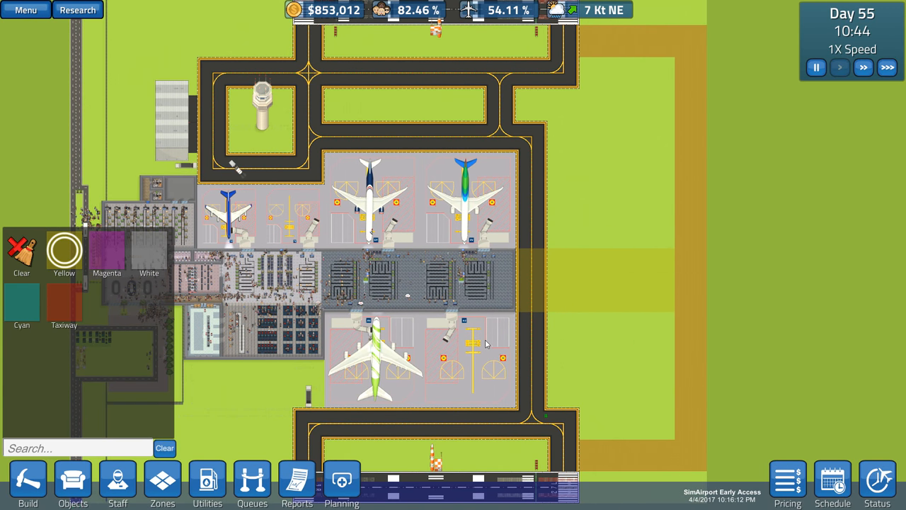
mouse_move(538, 375)
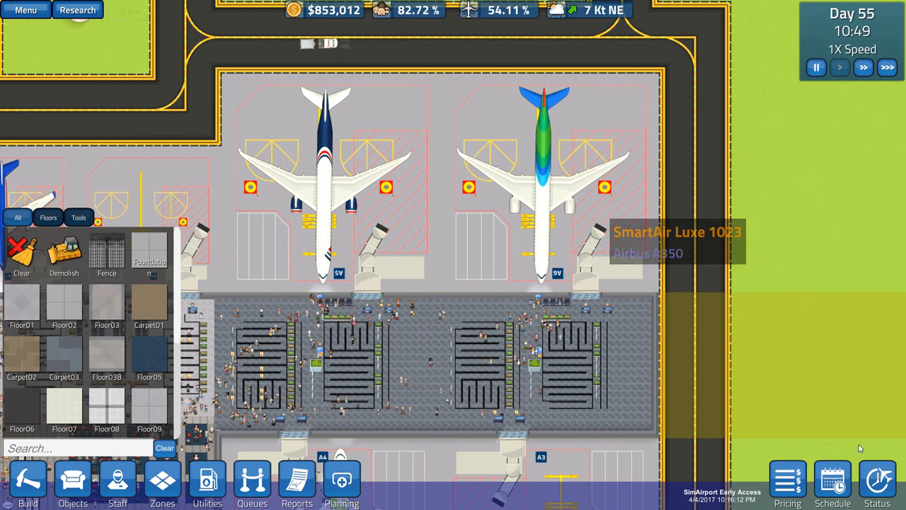
- Review the Master Flight Schedule and close it again
click(832, 484)
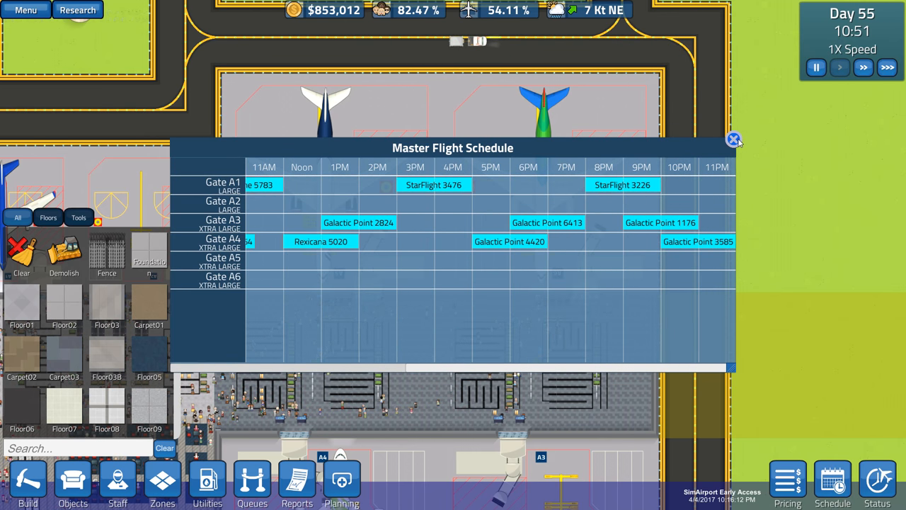
click(734, 140)
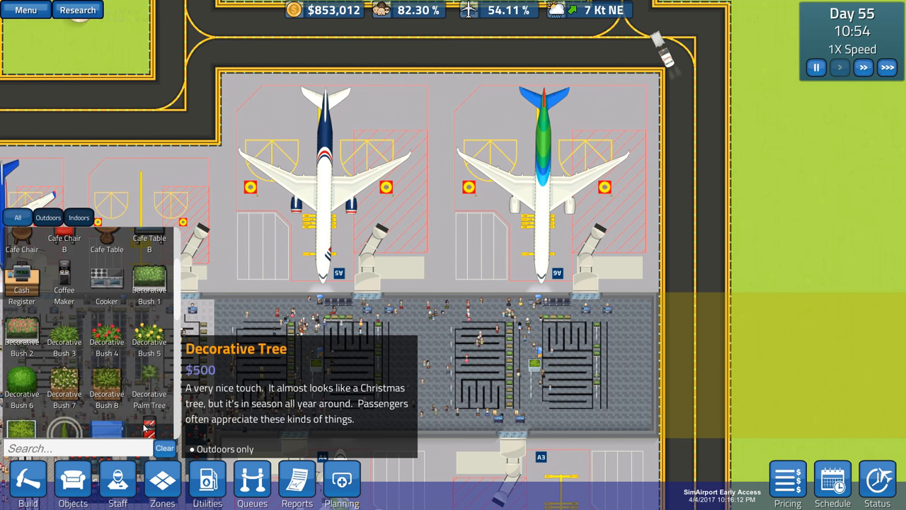
- Begin building taxiway and foundation over the planned eastern area via Zones and Build
click(164, 495)
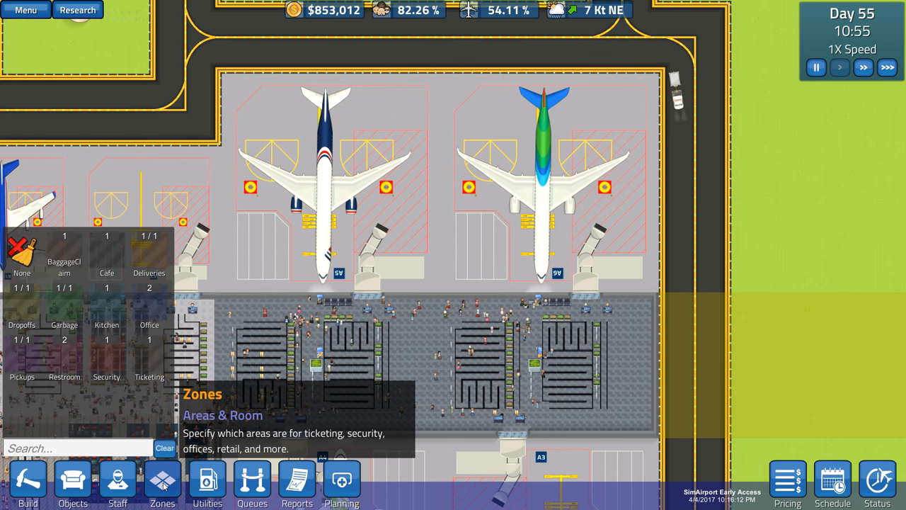
click(25, 492)
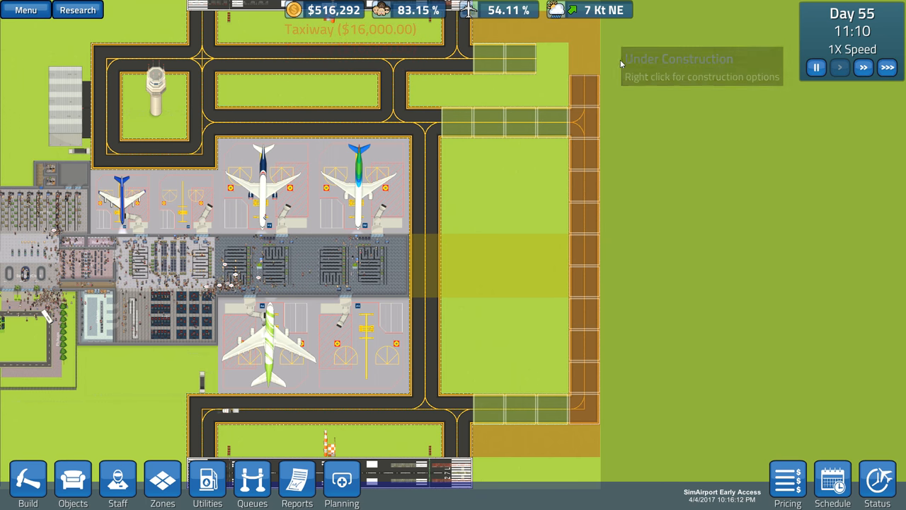
- Check the construction area's options and set game speed to 2X
right_click(621, 64)
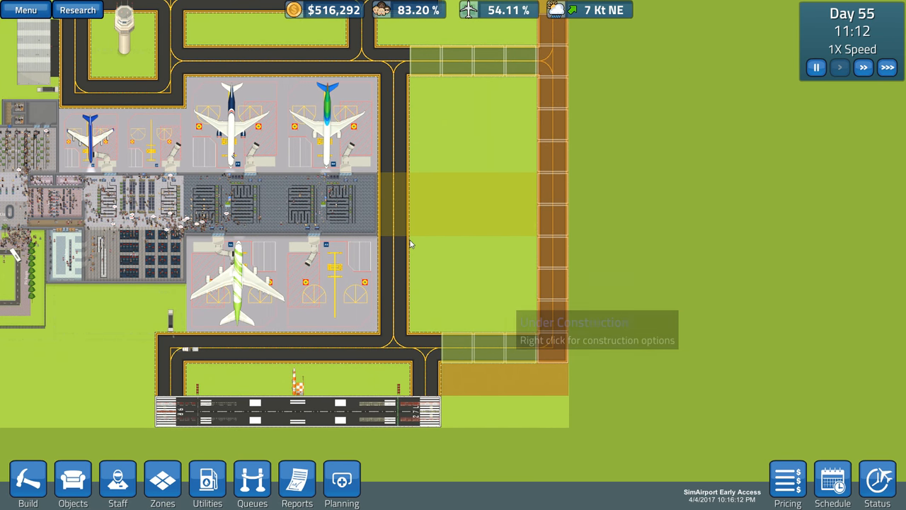
mouse_move(281, 341)
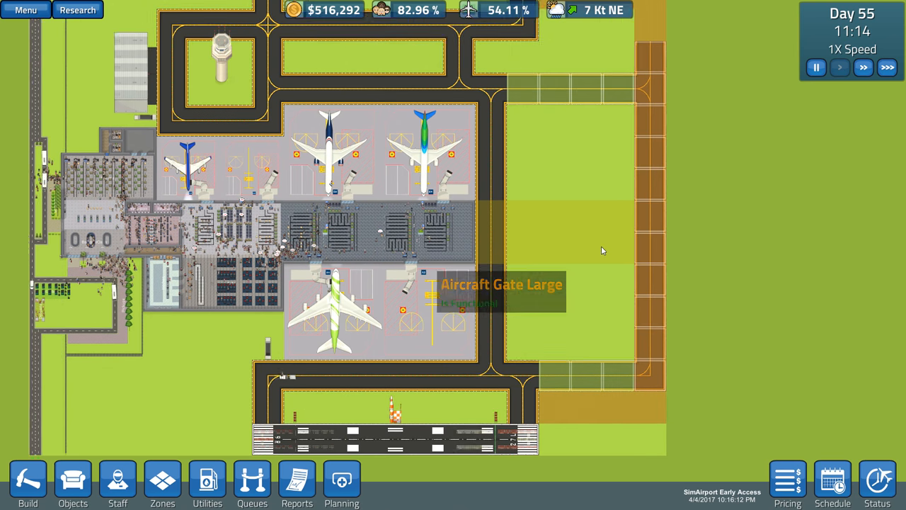
click(840, 68)
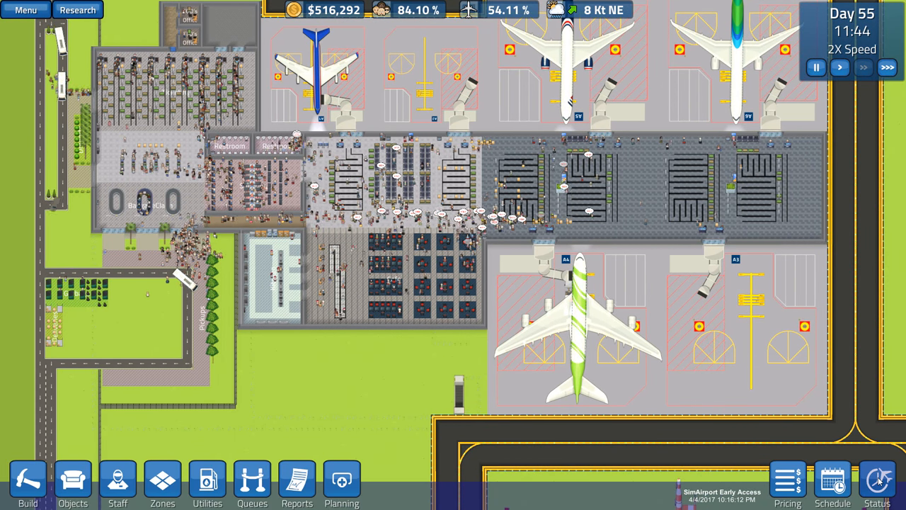
click(577, 347)
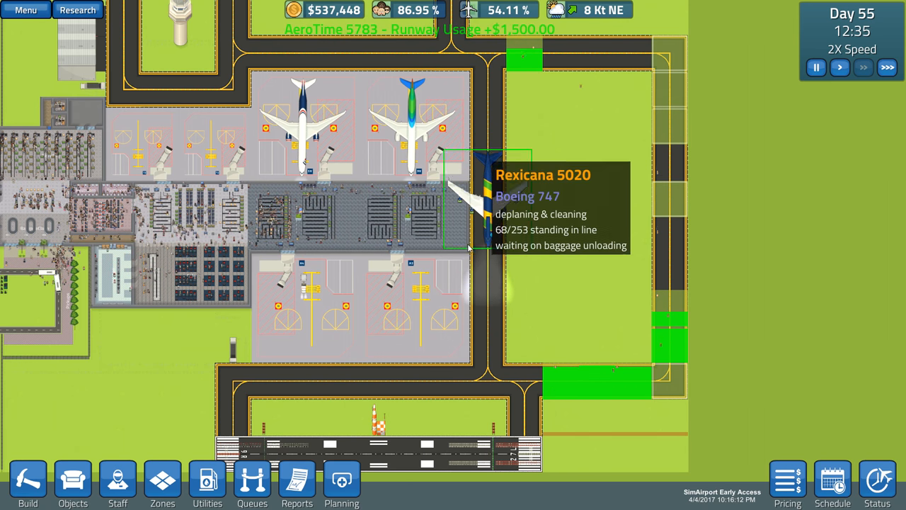
mouse_move(543, 388)
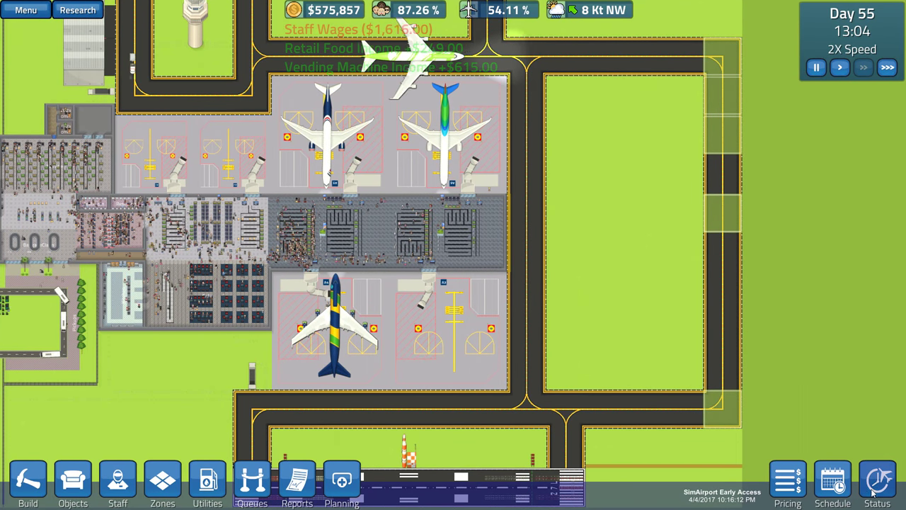
click(343, 326)
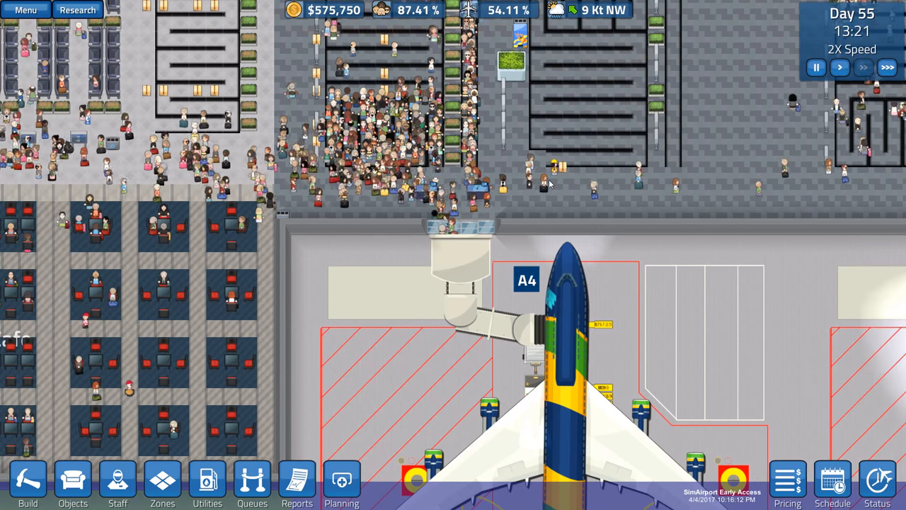
click(547, 194)
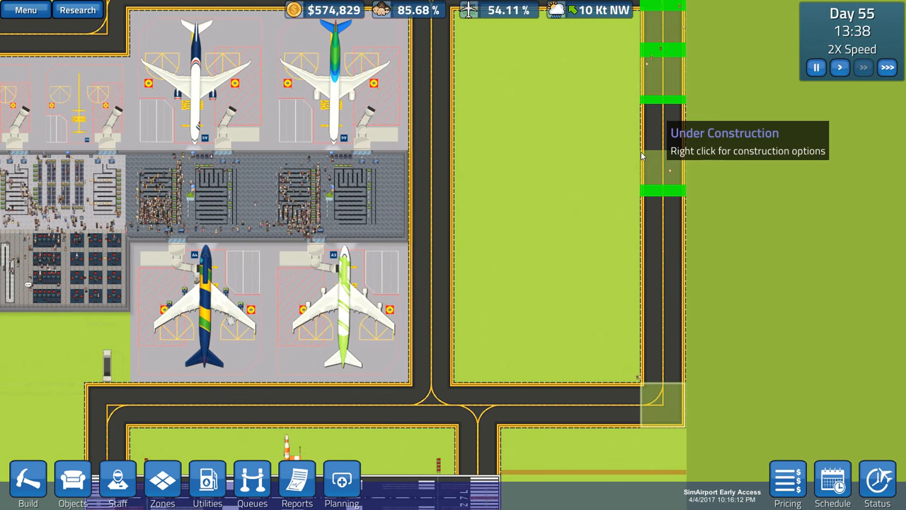
- Switch the game clock to 5X speed during the eastern taxiway construction
click(864, 68)
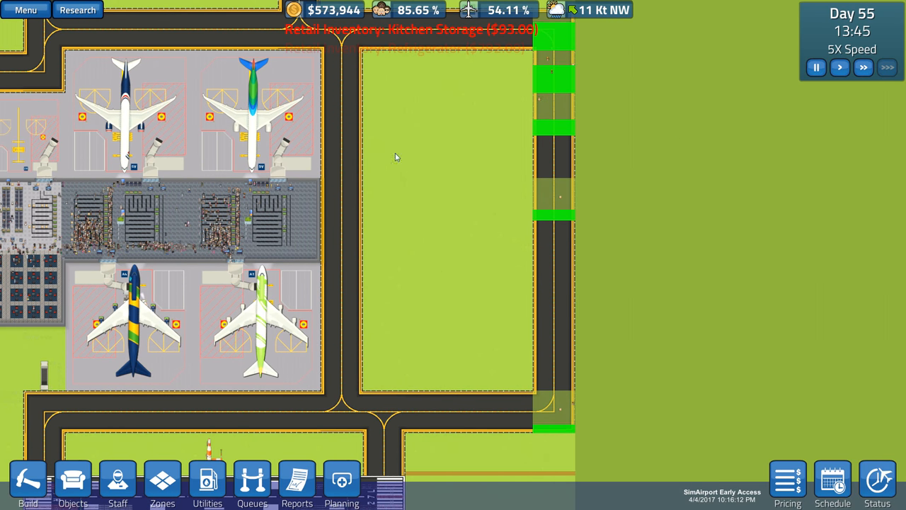
mouse_move(578, 147)
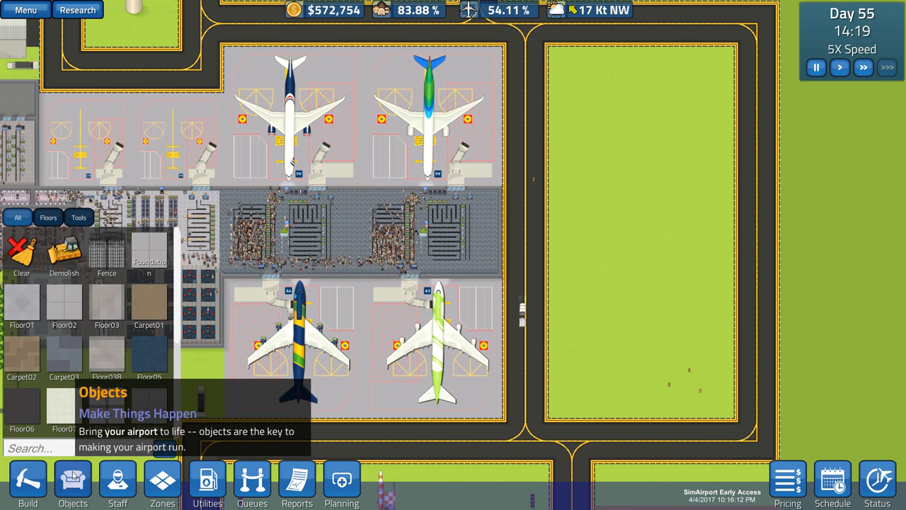
mouse_move(64, 252)
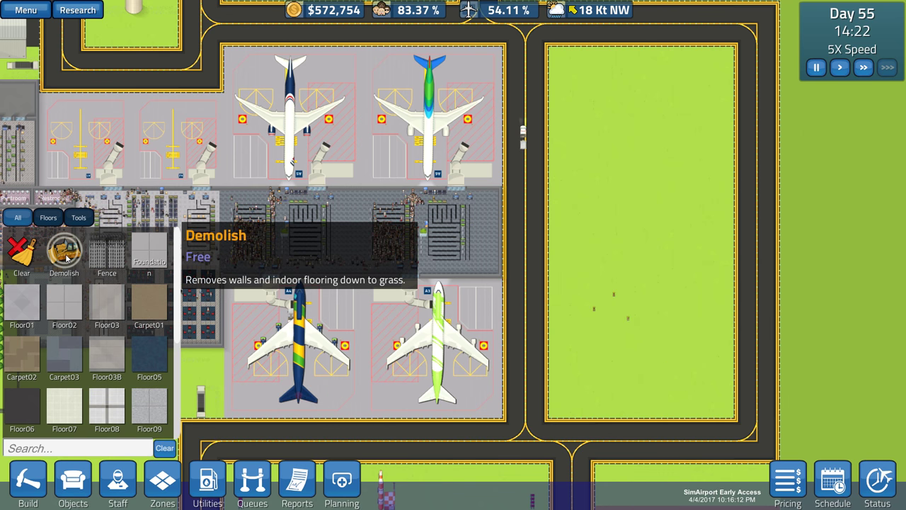
mouse_move(548, 417)
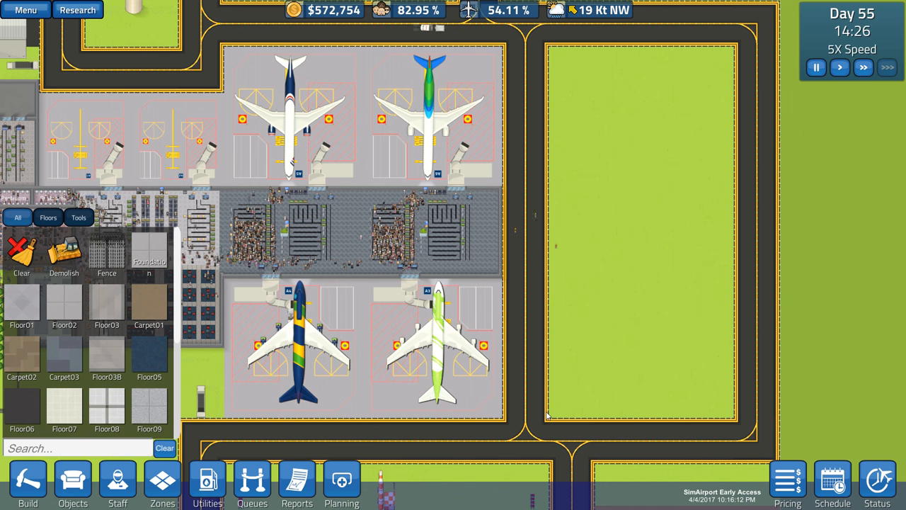
mouse_move(22, 252)
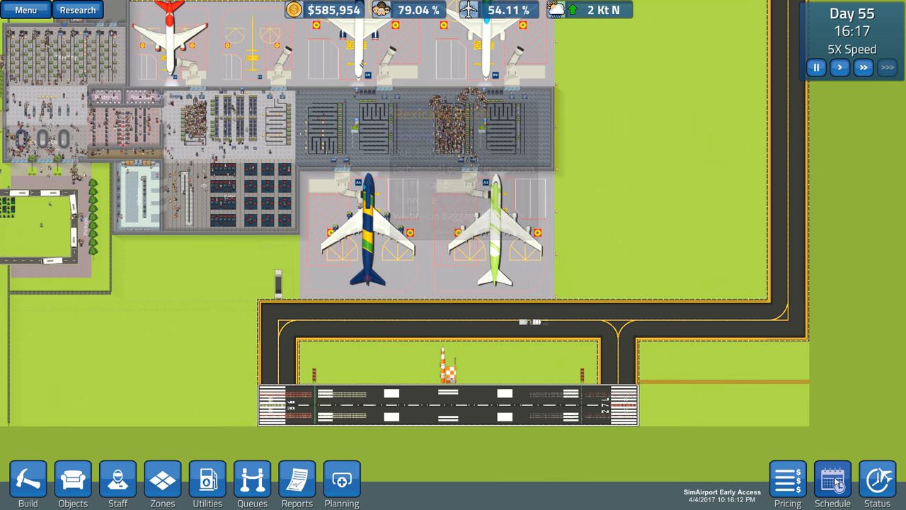
- Review the Master Flight Schedule, then show the large hangar's vehicle slots
click(833, 482)
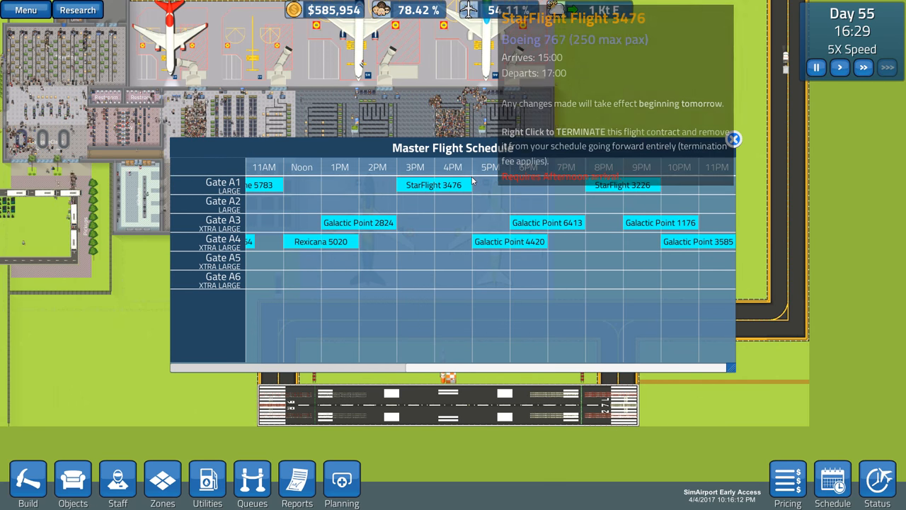
click(435, 184)
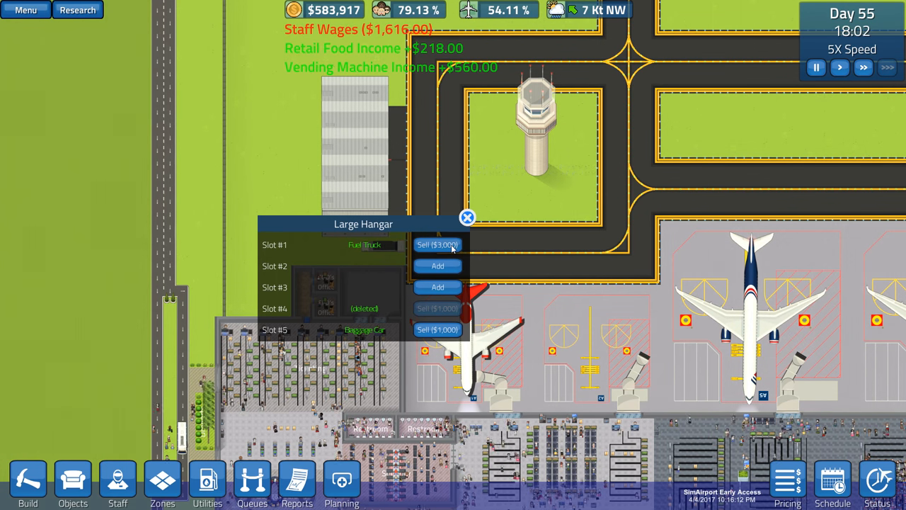
- Buy baggage cars for hangar slots 2 and 3, leaving funds at $578,917
click(436, 267)
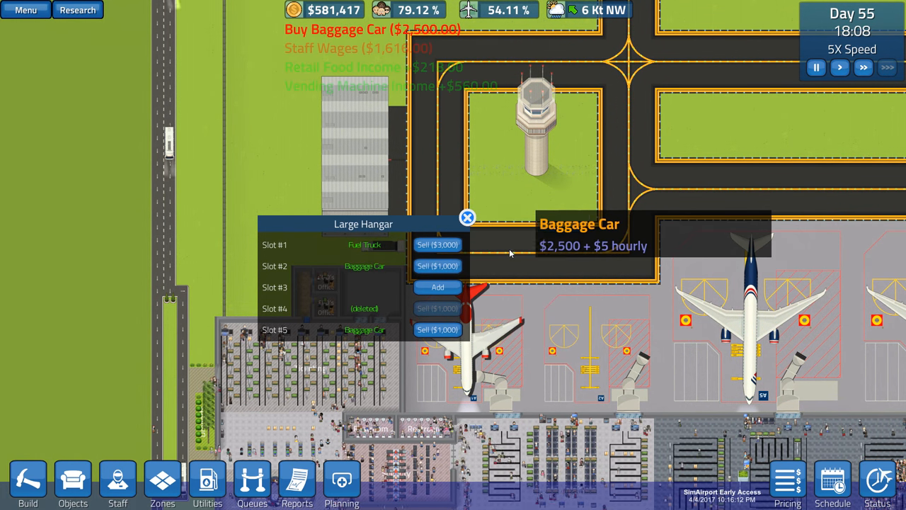
click(436, 286)
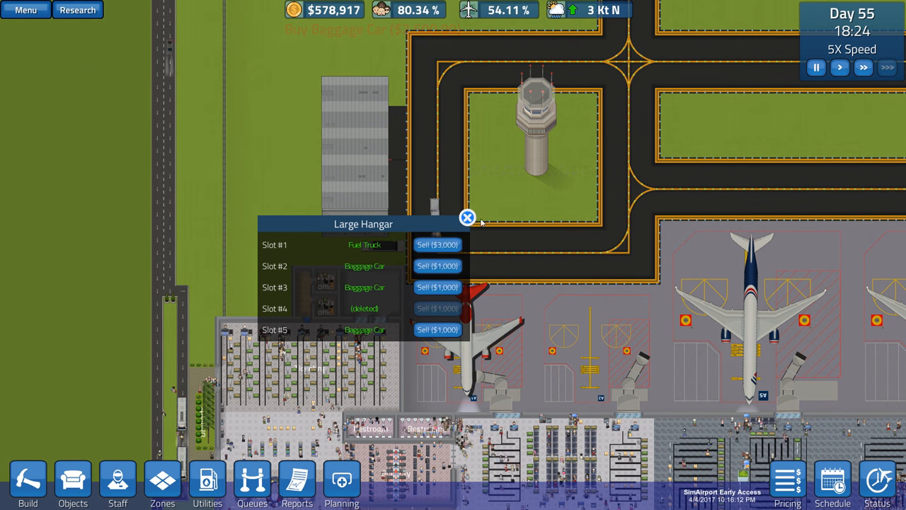
click(467, 215)
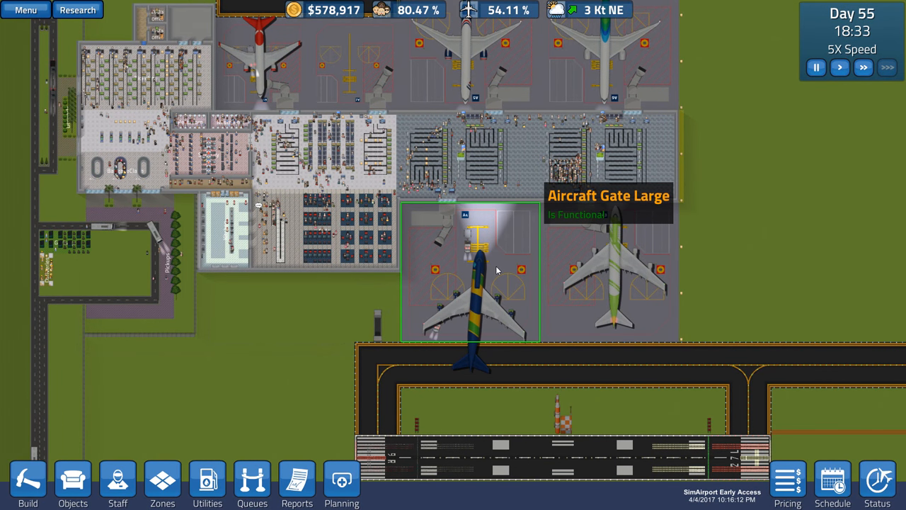
- Select Gate Large from Objects and place it on the empty ground right of the terminal, adjusting game speed
click(611, 280)
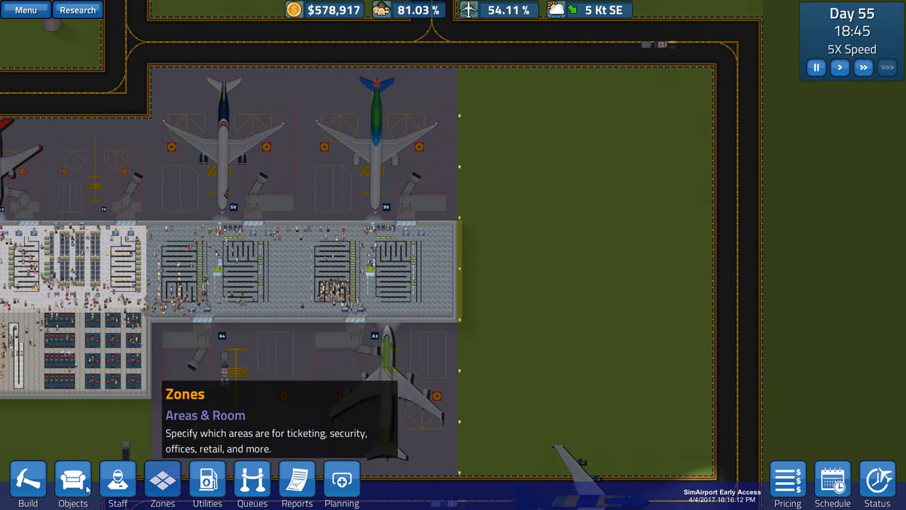
click(68, 483)
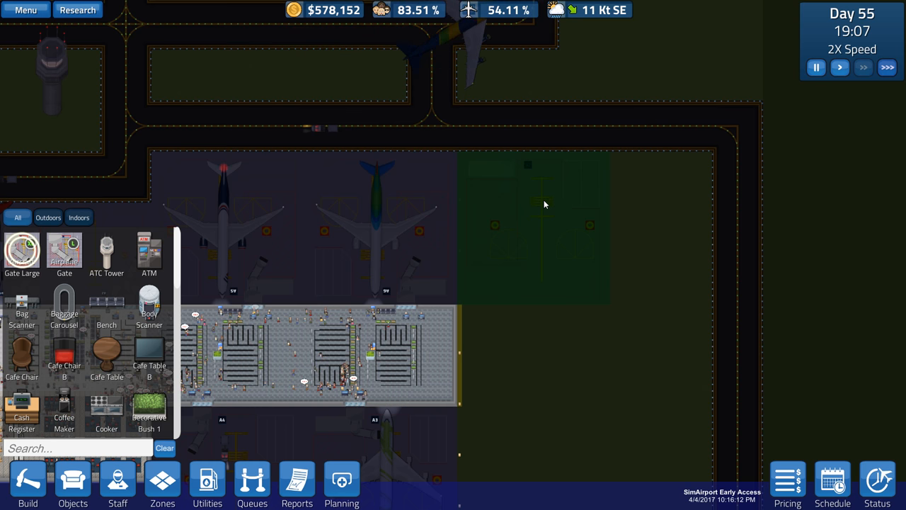
click(393, 10)
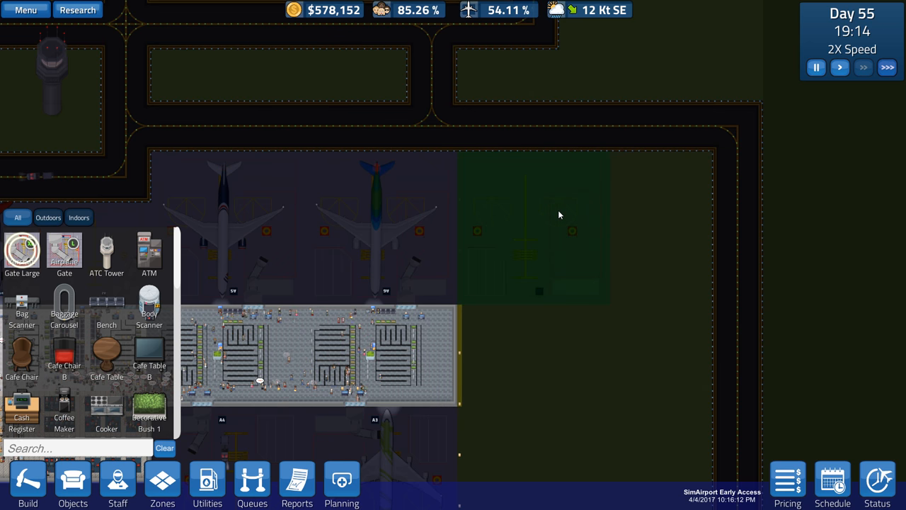
click(22, 255)
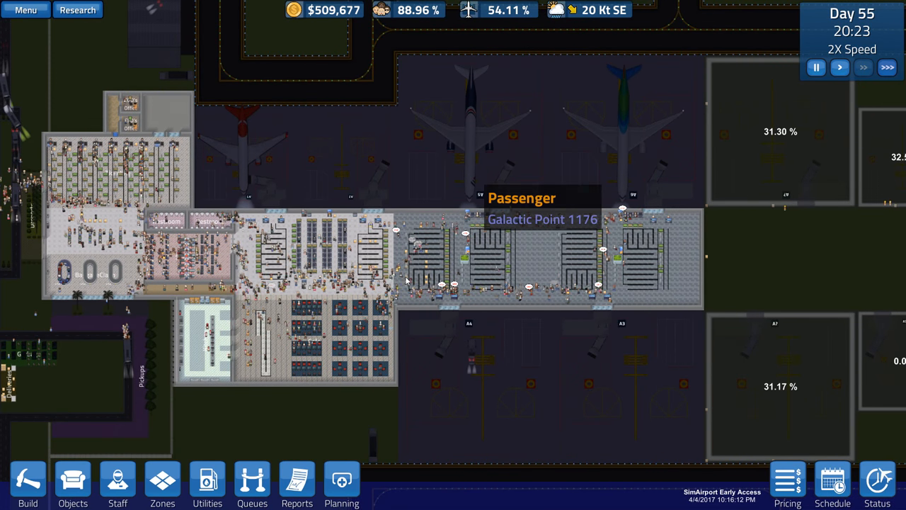
click(401, 11)
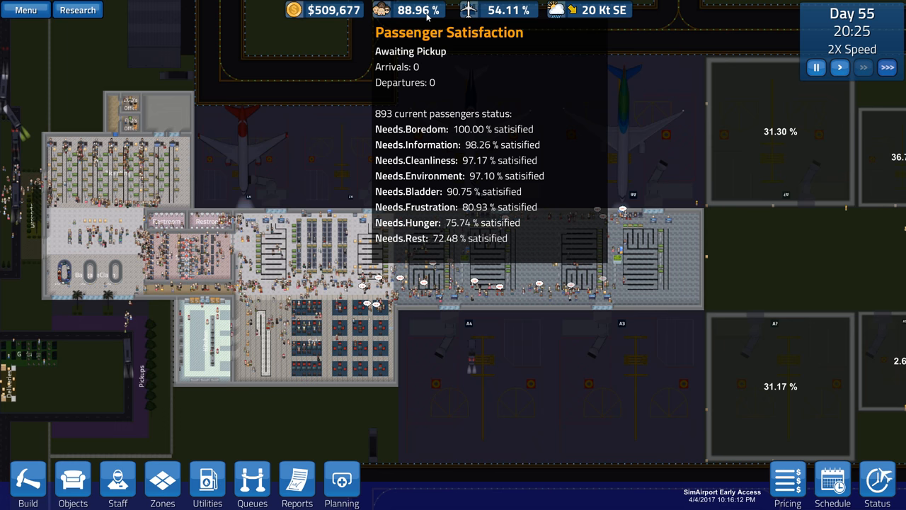
click(244, 144)
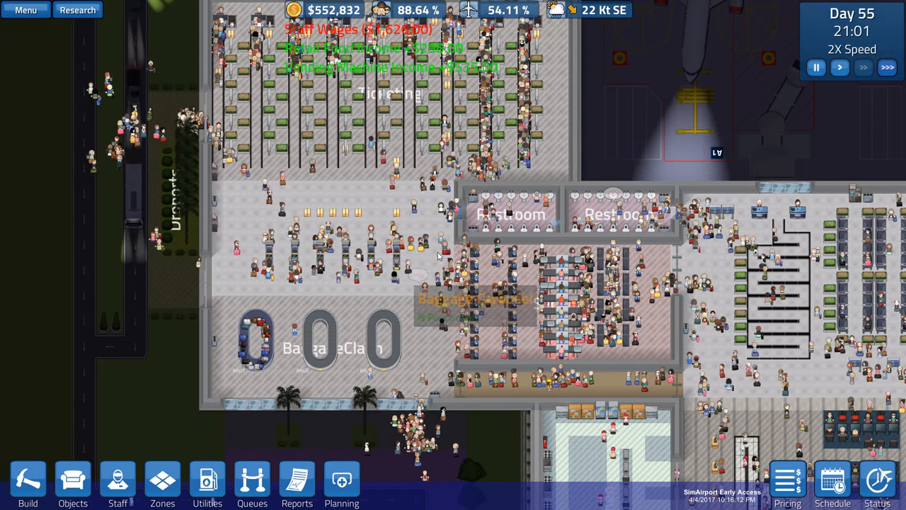
click(437, 249)
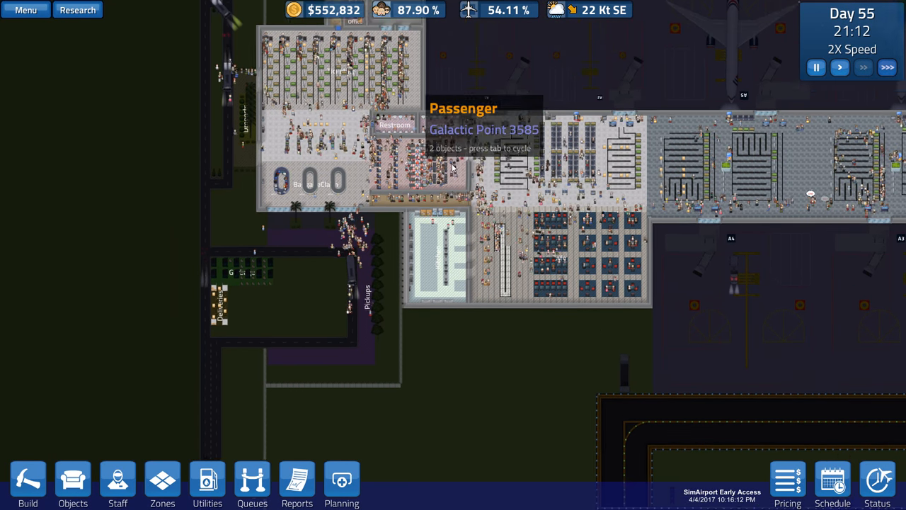
click(298, 482)
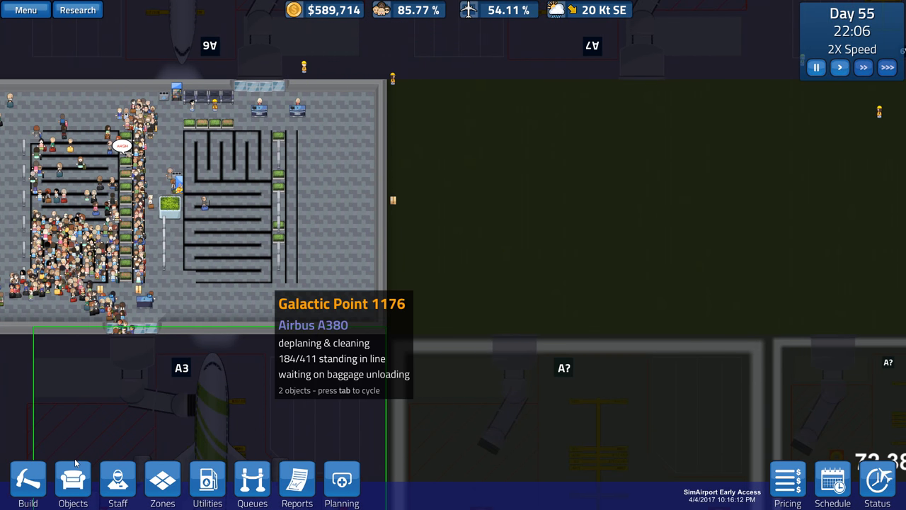
click(28, 490)
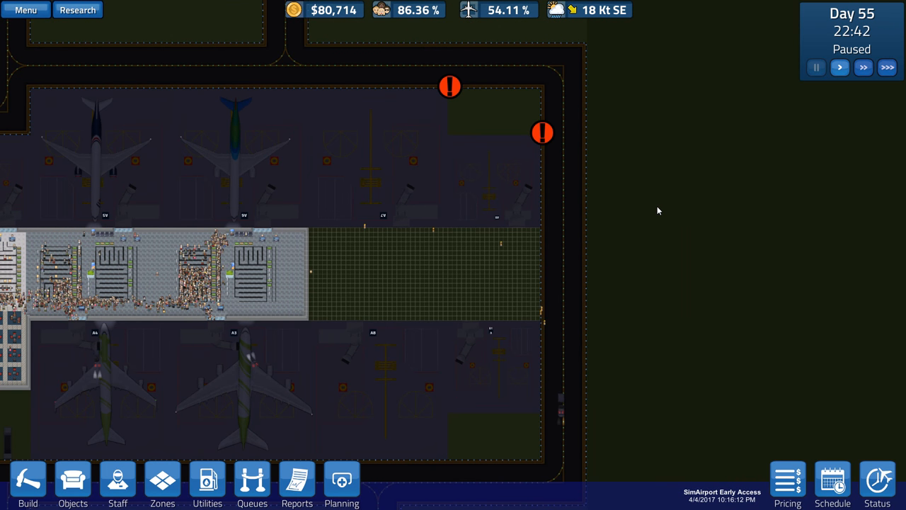
- View the construction site's Cancel Project option and the nearby airplane gate's Assign To/Dismantle options
scroll(down, 3)
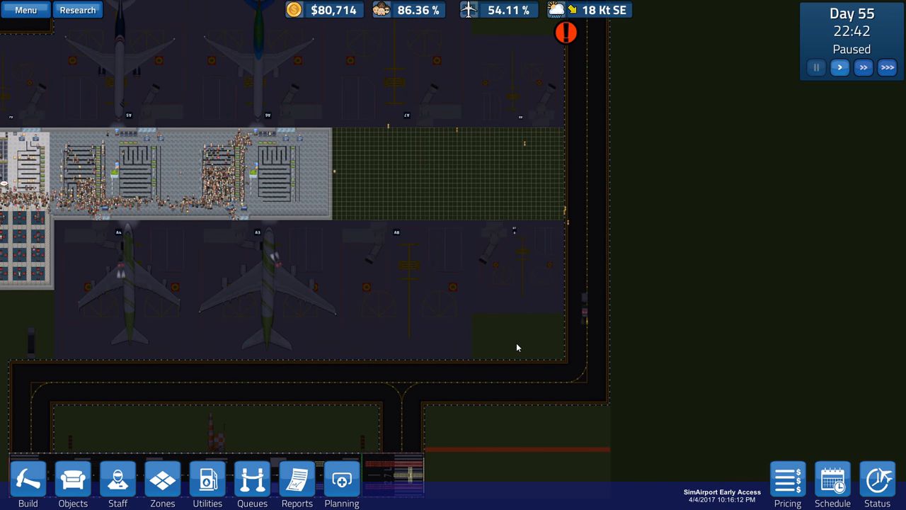
mouse_move(565, 34)
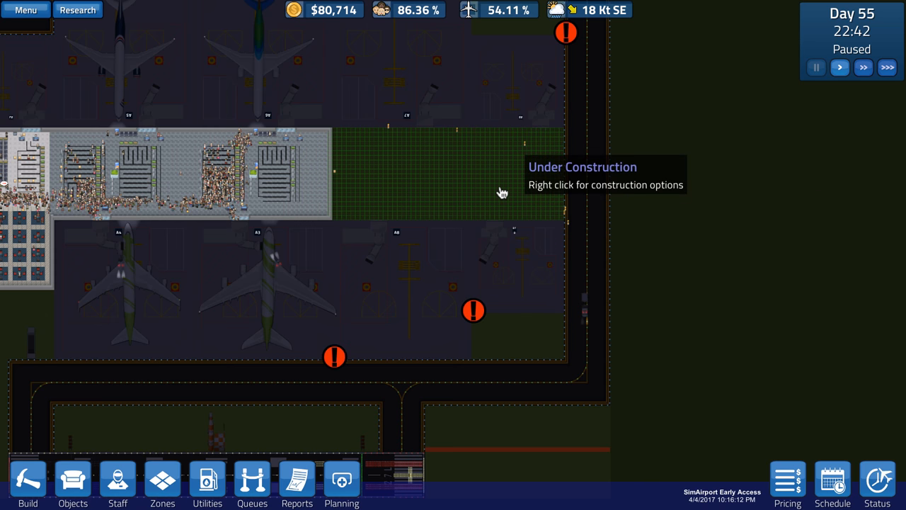
right_click(497, 192)
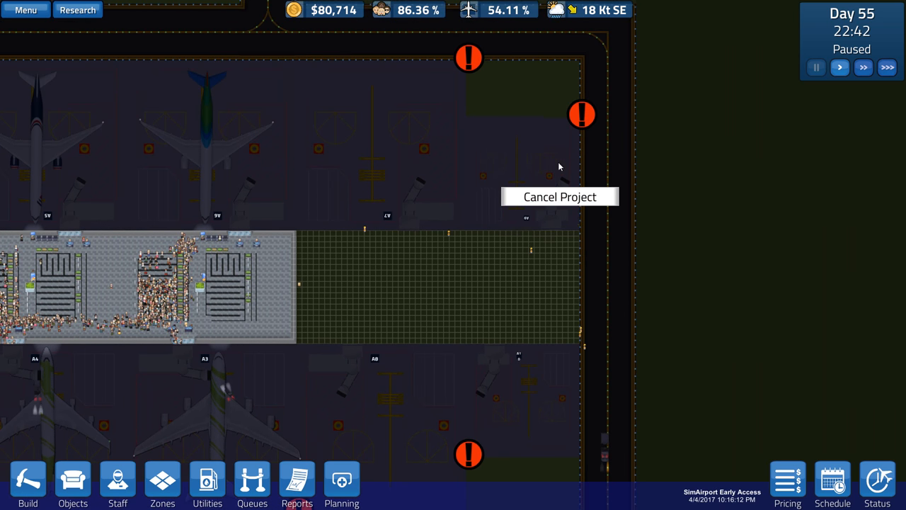
click(517, 173)
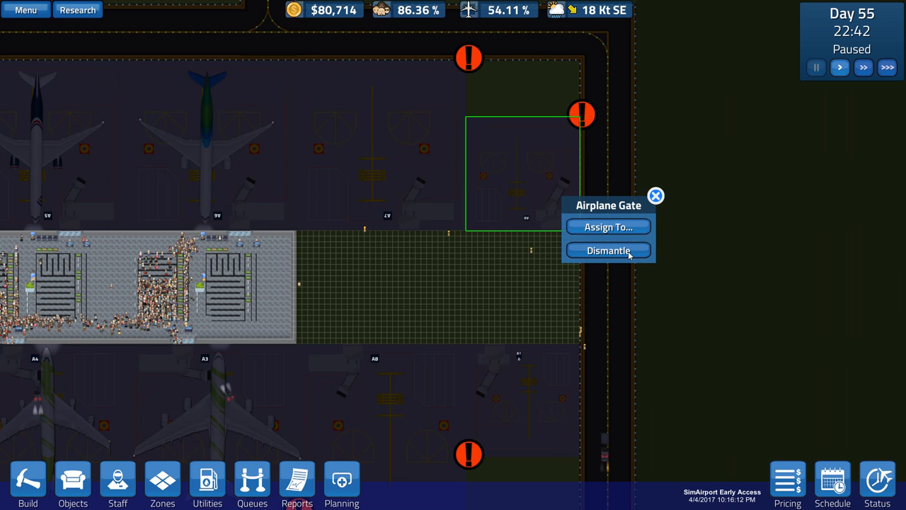
mouse_move(629, 255)
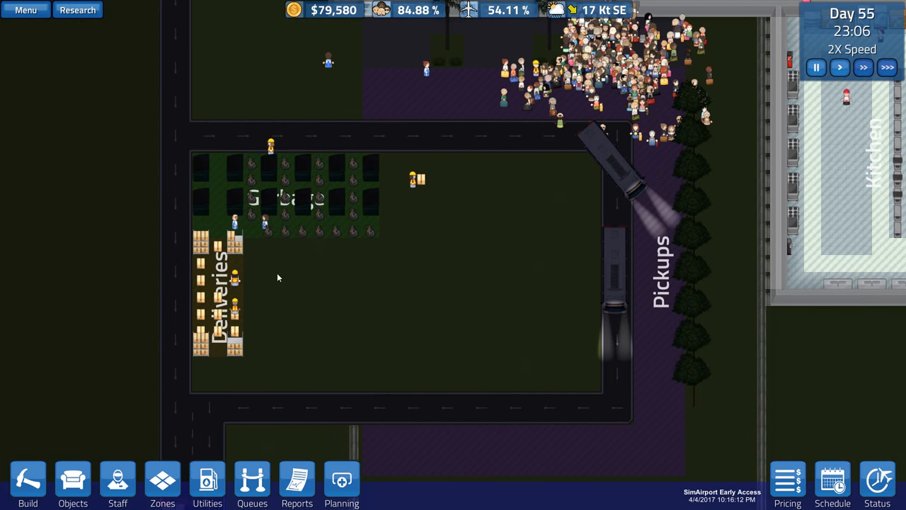
- Fast-forward the clock overnight into Day 56 using the speed controls
click(117, 480)
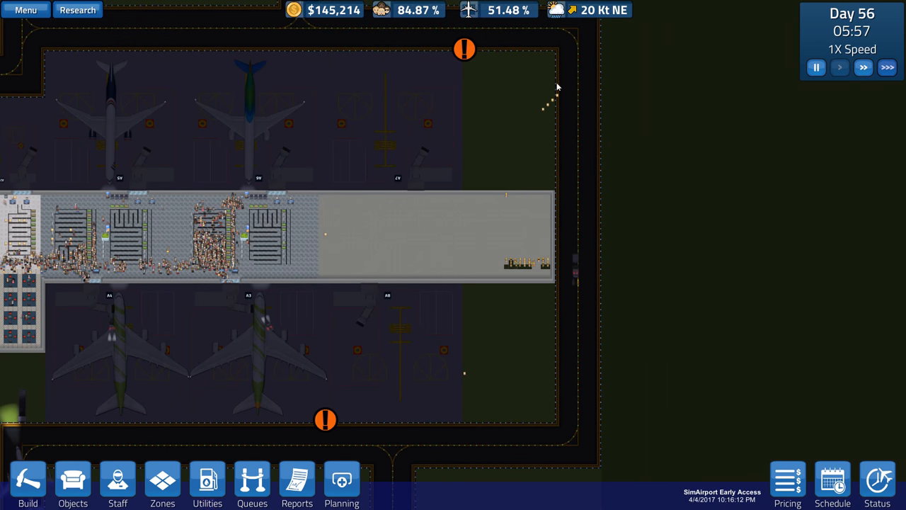
mouse_move(26, 484)
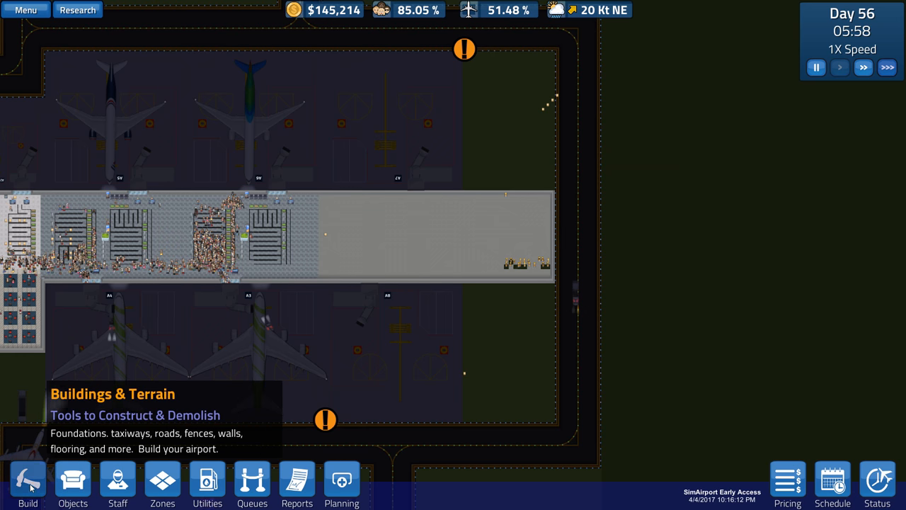
- Bring up the construction and terrain tools to start a foundation beside gates A8 and A7
click(72, 481)
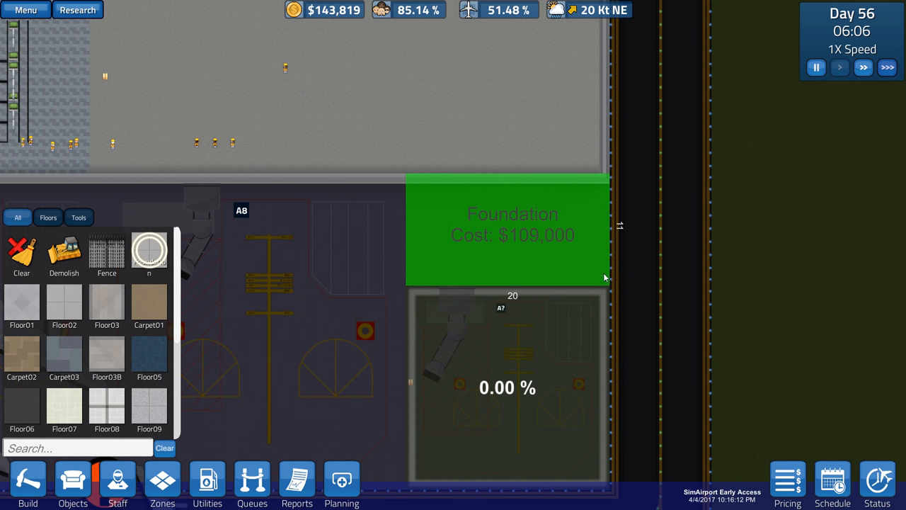
- Confirm the $109,000 foundation placement, dropping funds to $34,819
click(513, 234)
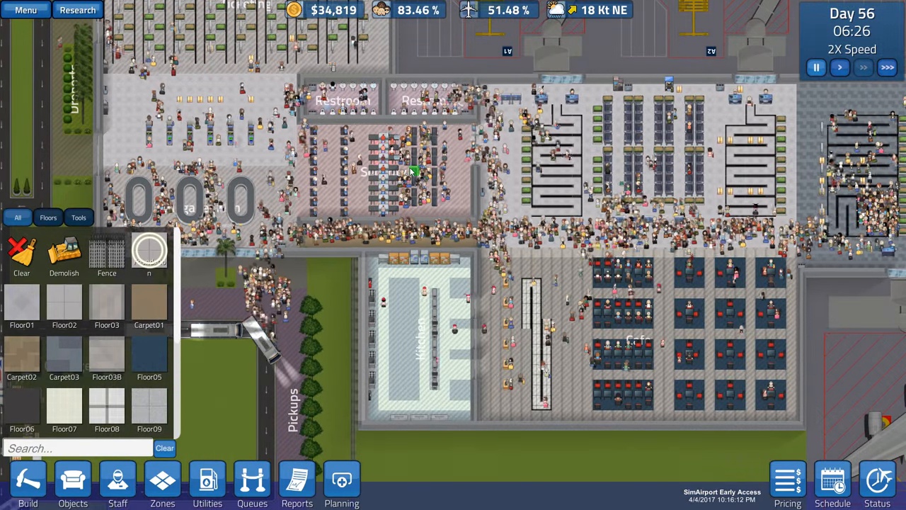
mouse_move(149, 354)
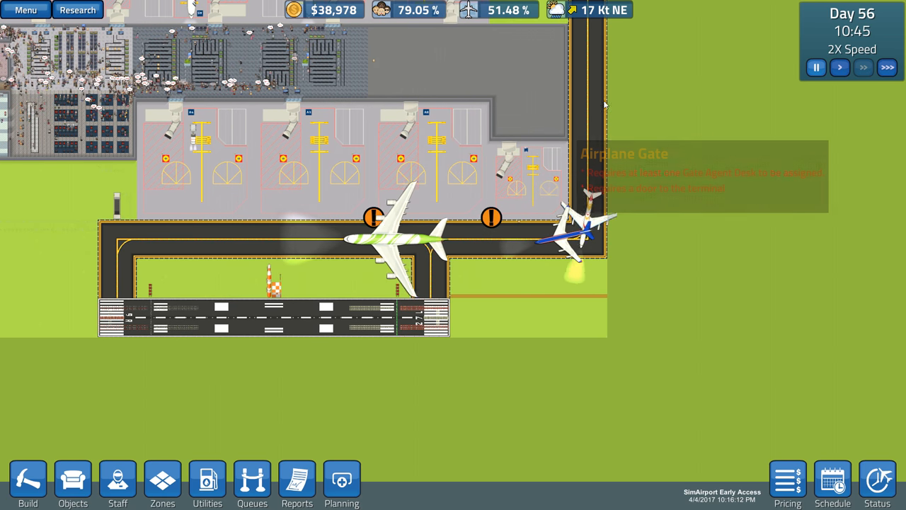
- Review what the airplane gate still requires before checking bank loans
click(559, 234)
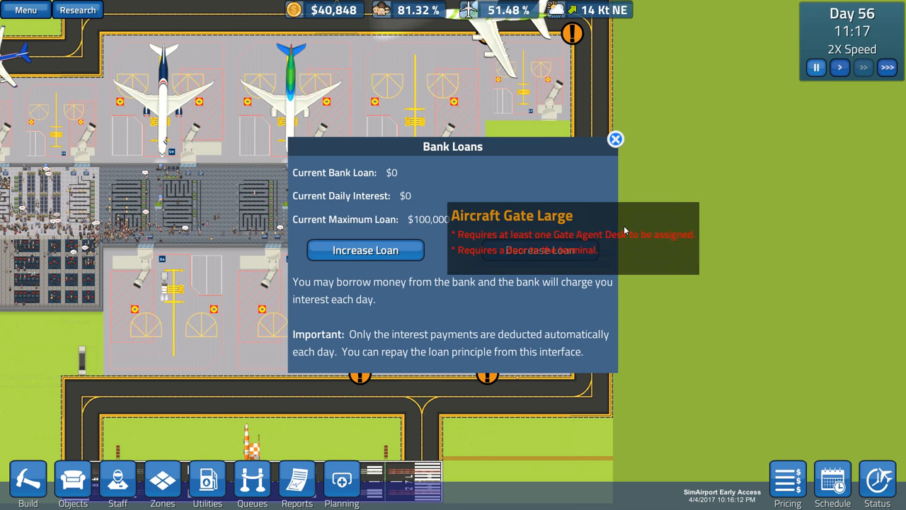
- Borrow $100,000 in two $50,000 increases and close the Bank Loans window
click(366, 249)
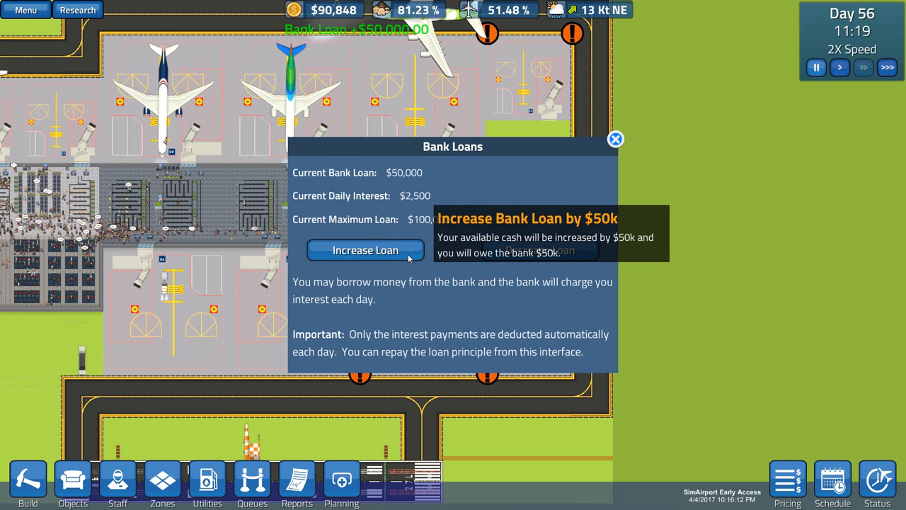
click(365, 249)
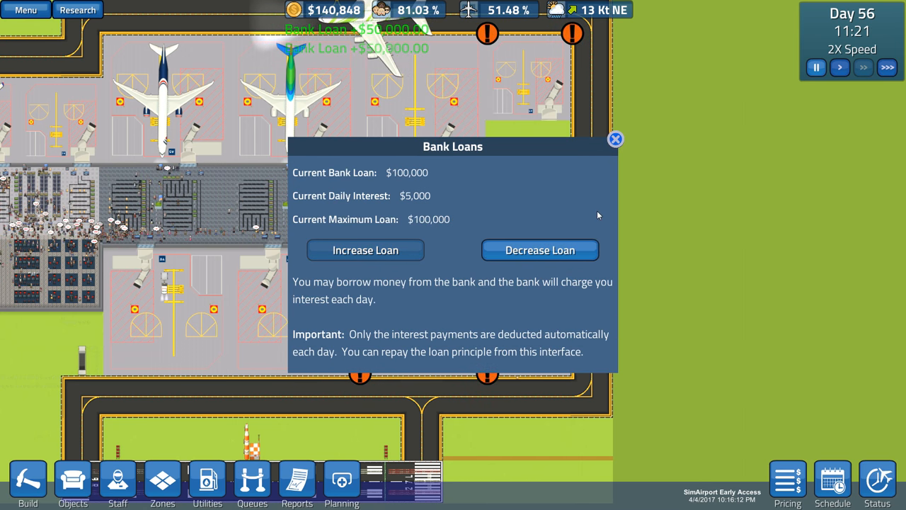
click(615, 138)
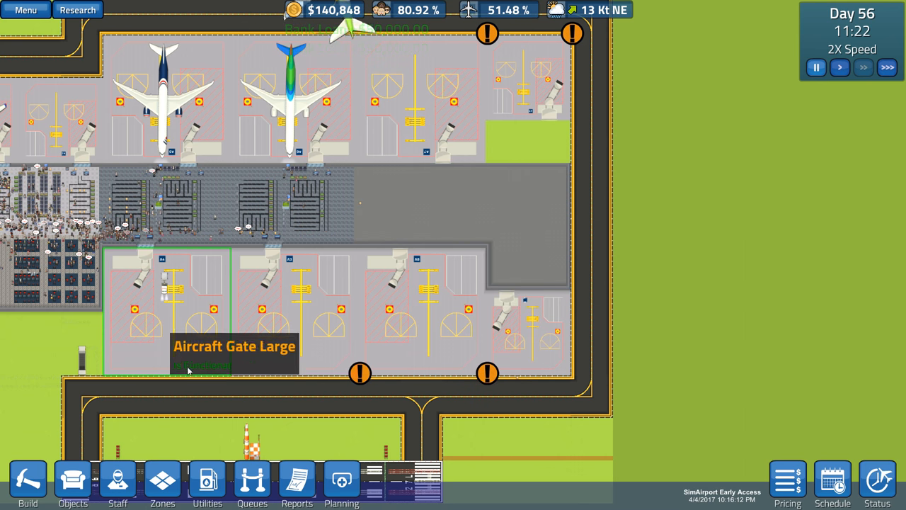
- Reopen the construction and terrain tools catalogue to reach the floors list
click(27, 486)
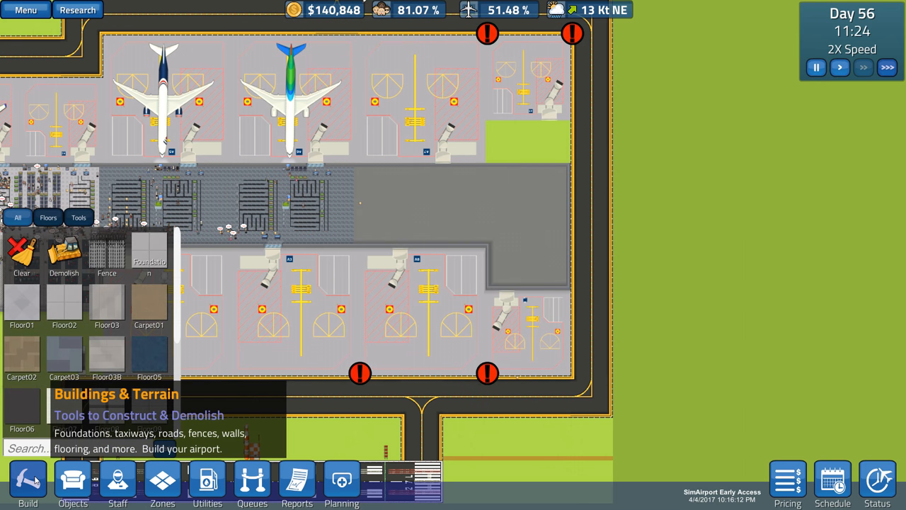
mouse_move(149, 252)
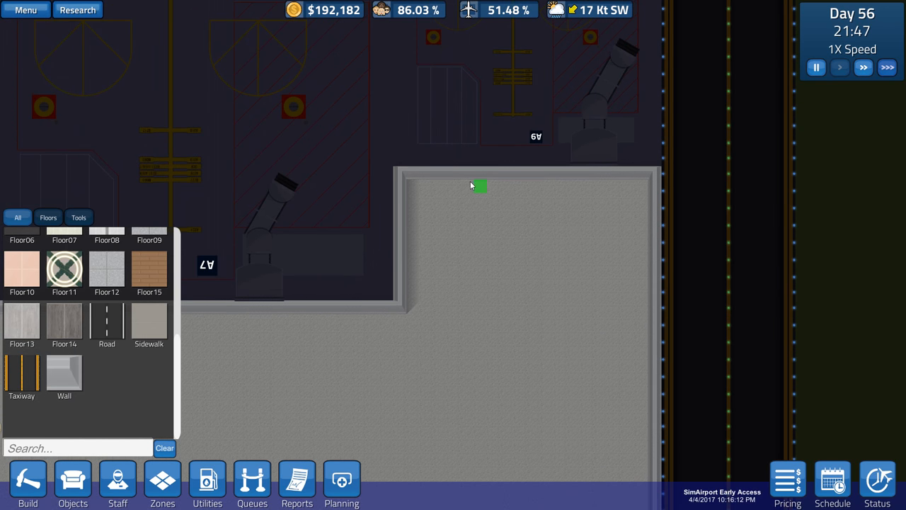
- Mark out an 18x10 Floor11 patch on the foundation and confirm the $9,000 build
drag(476, 186, 606, 309)
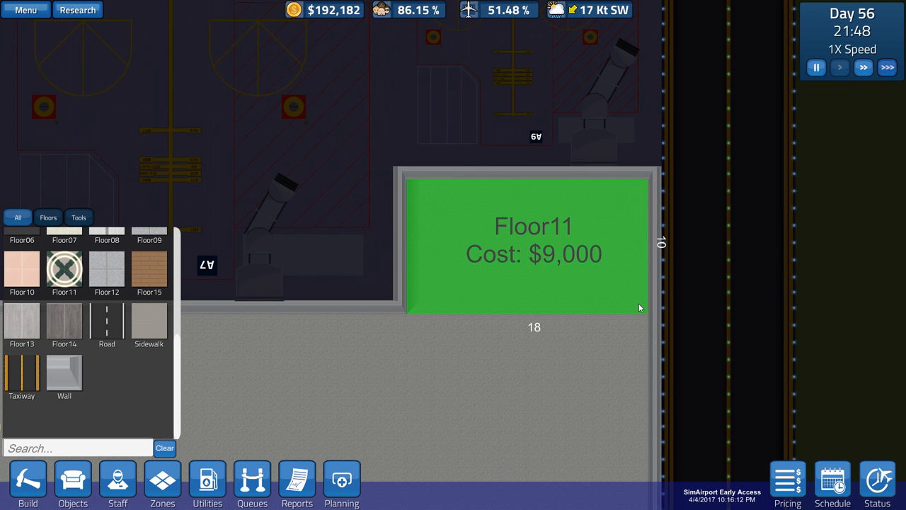
click(640, 307)
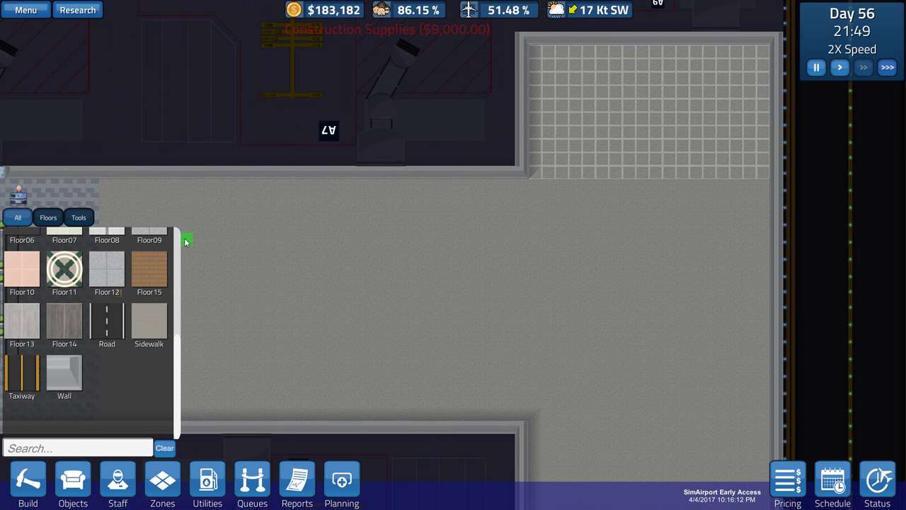
mouse_move(149, 272)
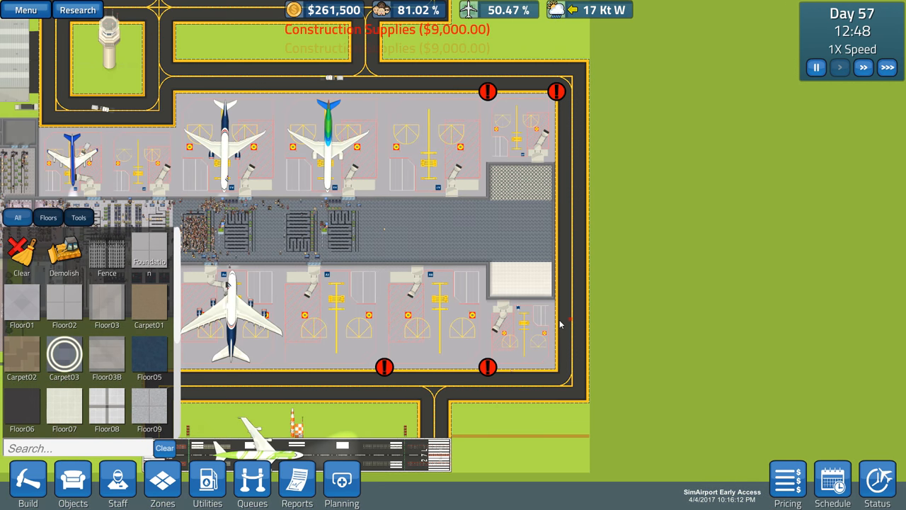
- Pan toward gate A6 and try placing a door beside the upper gate
drag(559, 324, 701, 229)
text(door)
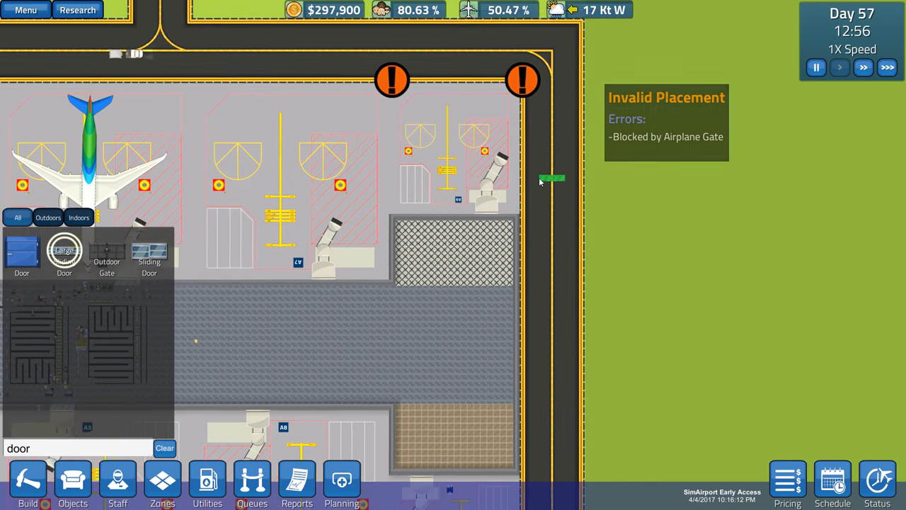
click(487, 186)
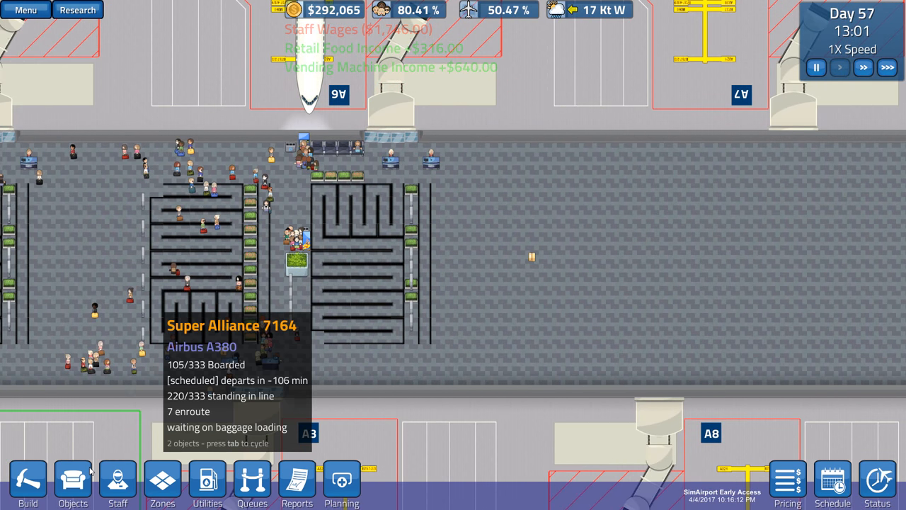
- Place a Gate Large from the Objects catalogue on the eastern terminal extension
click(74, 488)
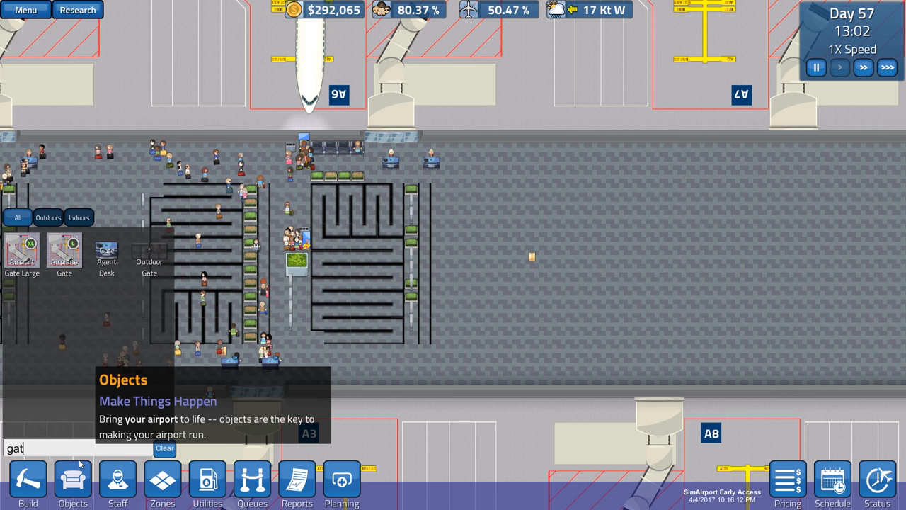
click(106, 252)
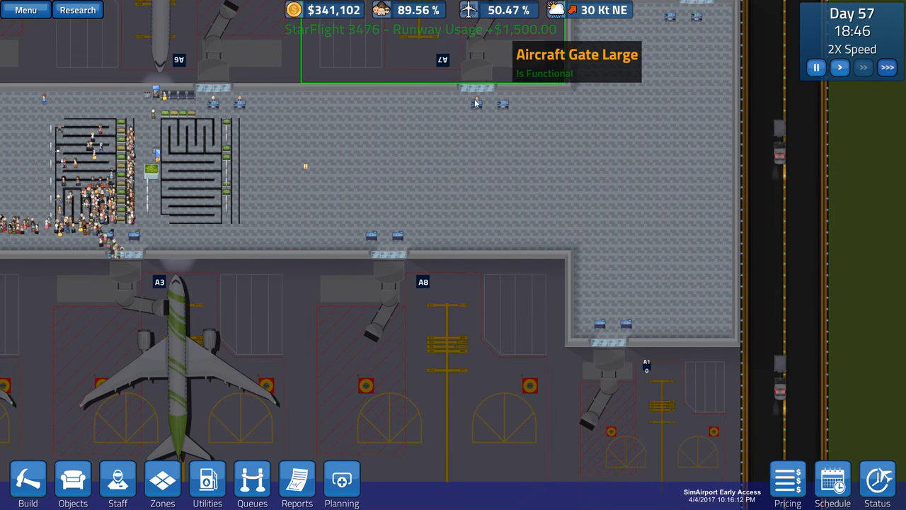
- Hire one more customer service staff member from the Staff menu
click(177, 361)
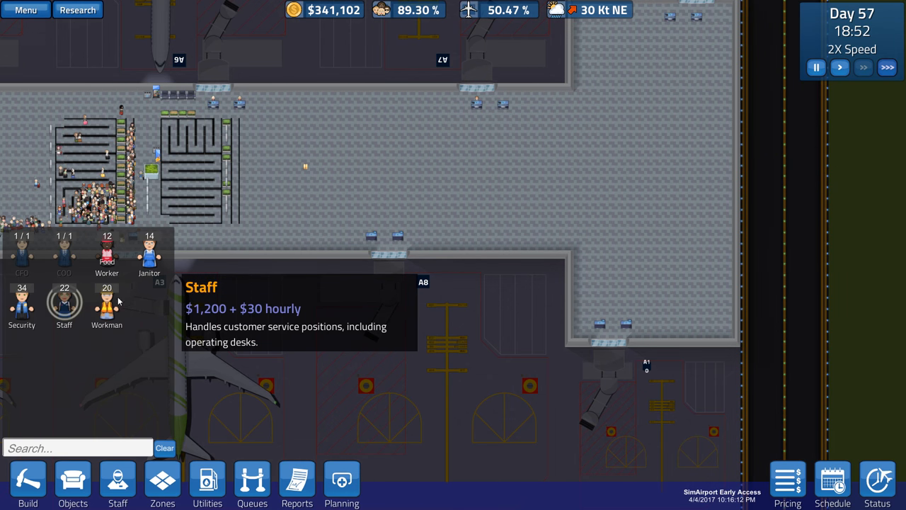
click(63, 306)
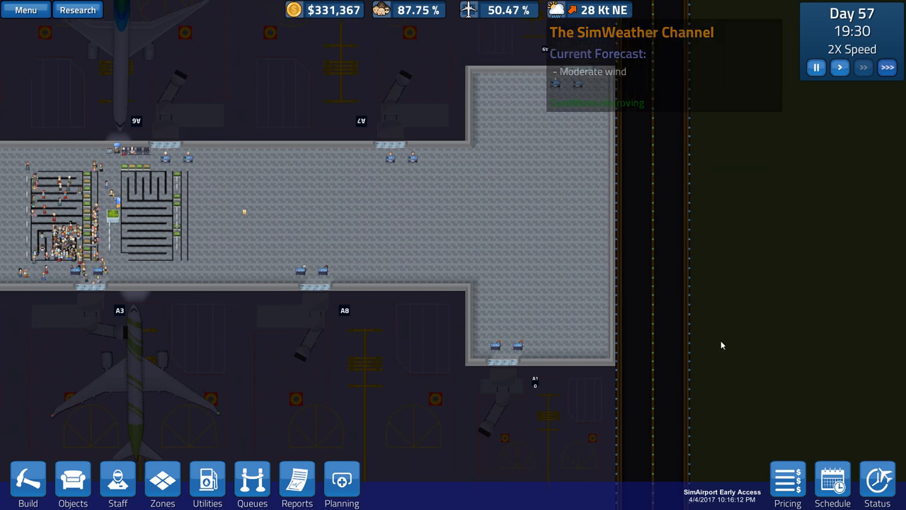
- Bring up Galactic Point's airline details with its A350 night and A380 afternoon offers
click(833, 484)
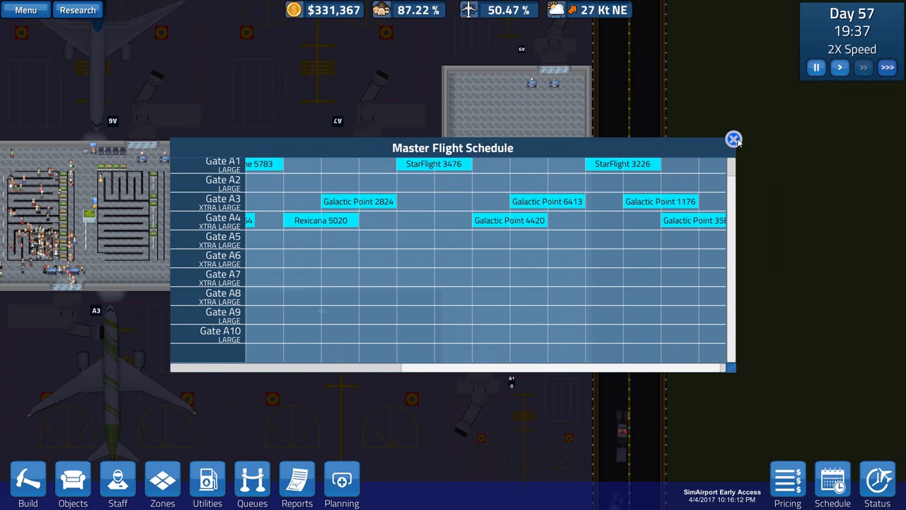
click(733, 139)
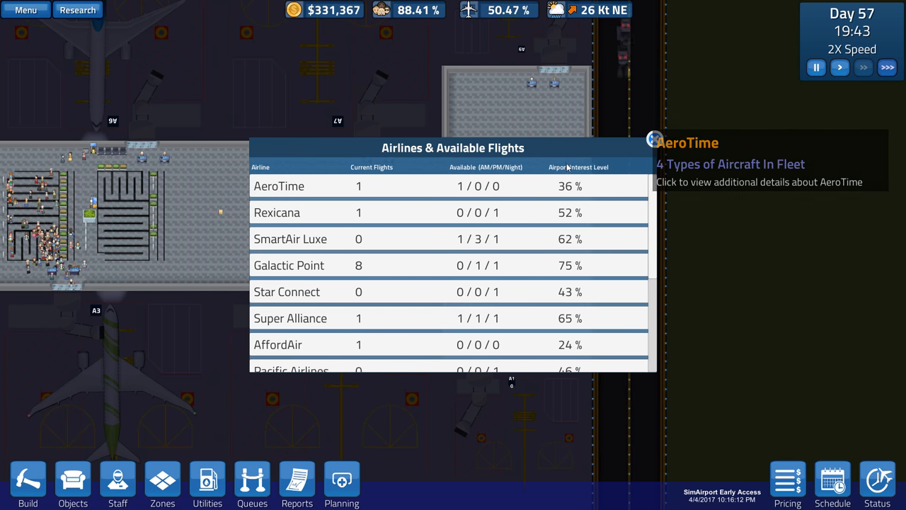
scroll(down, 3)
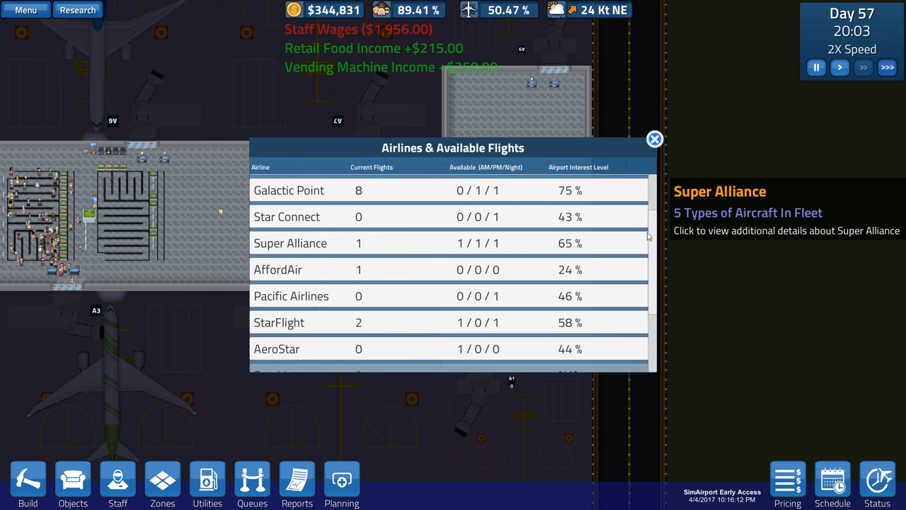
scroll(down, 3)
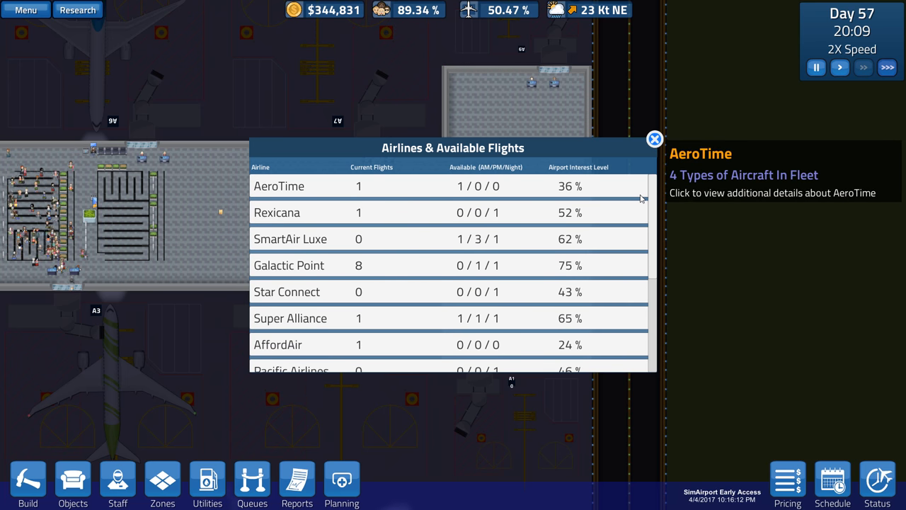
click(289, 265)
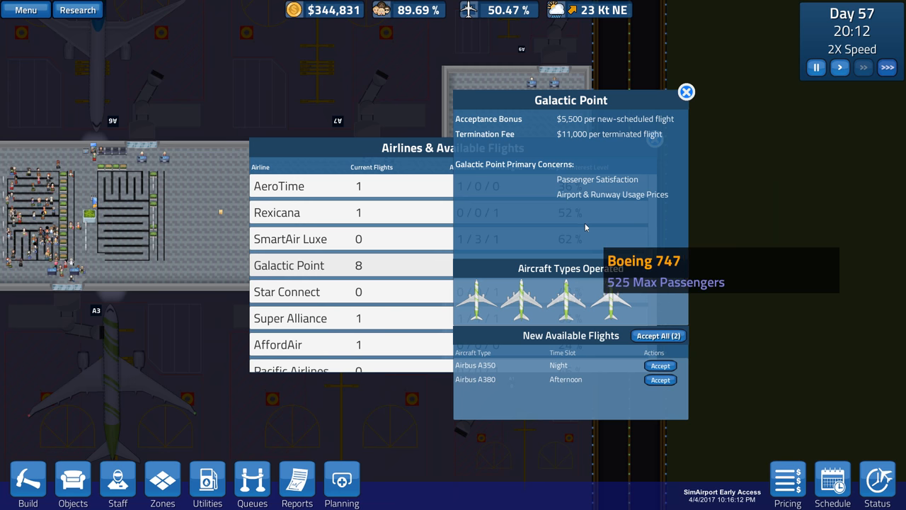
mouse_move(564, 380)
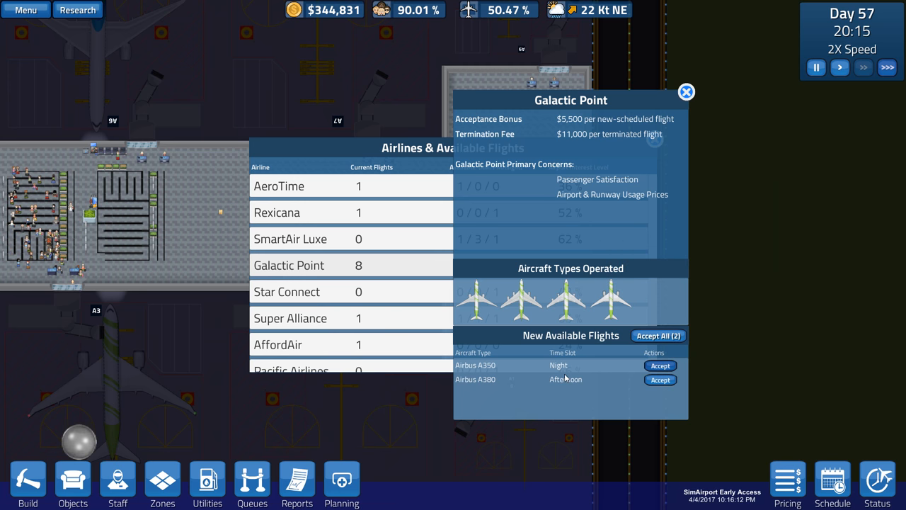
mouse_move(565, 306)
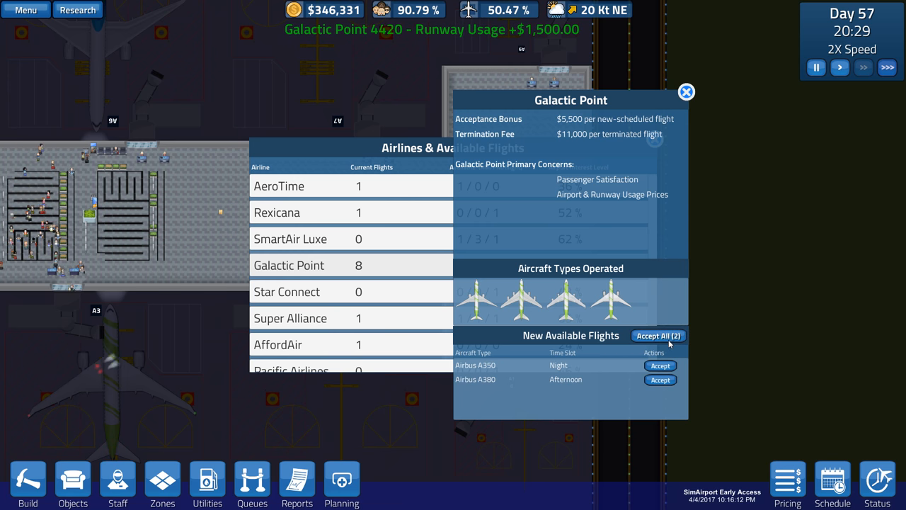
- Accept all of Galactic Point's offered flights, bringing it to 10 scheduled flights
click(657, 336)
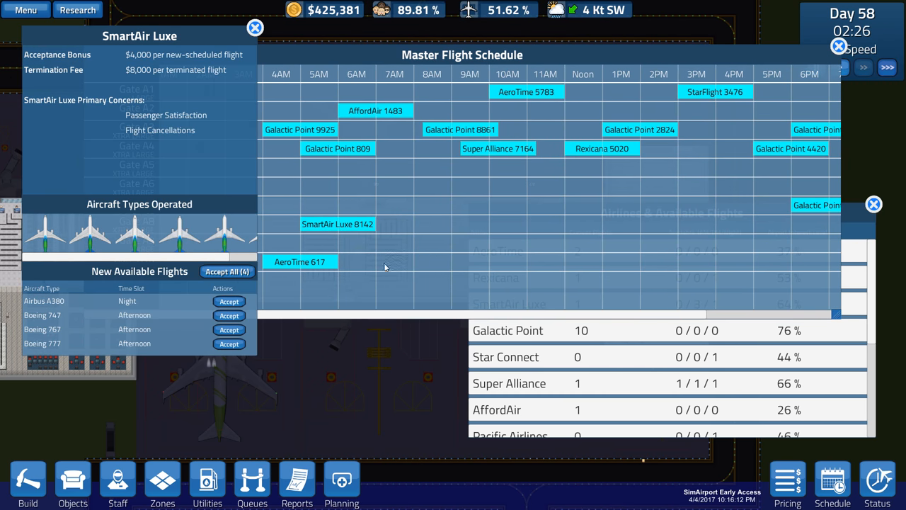
mouse_move(337, 224)
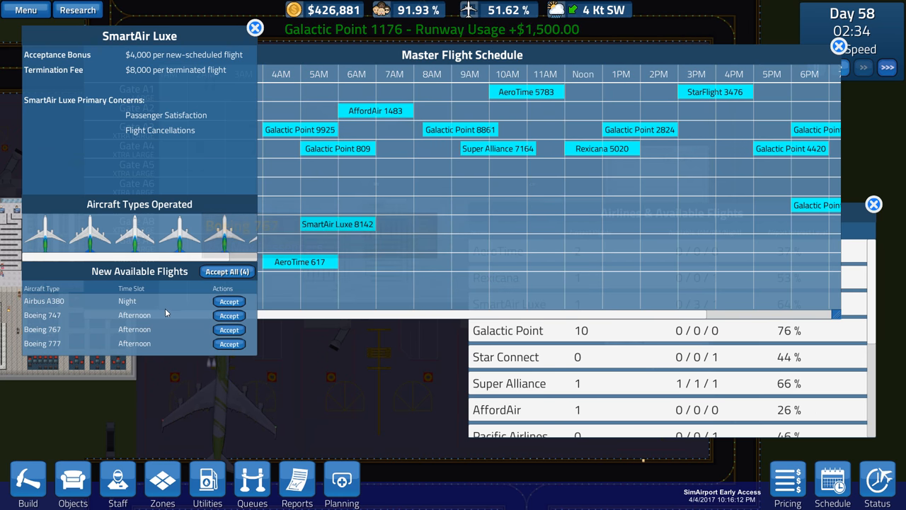
- Close the current airline panel and bring up AeroStar's details and available flights
click(255, 29)
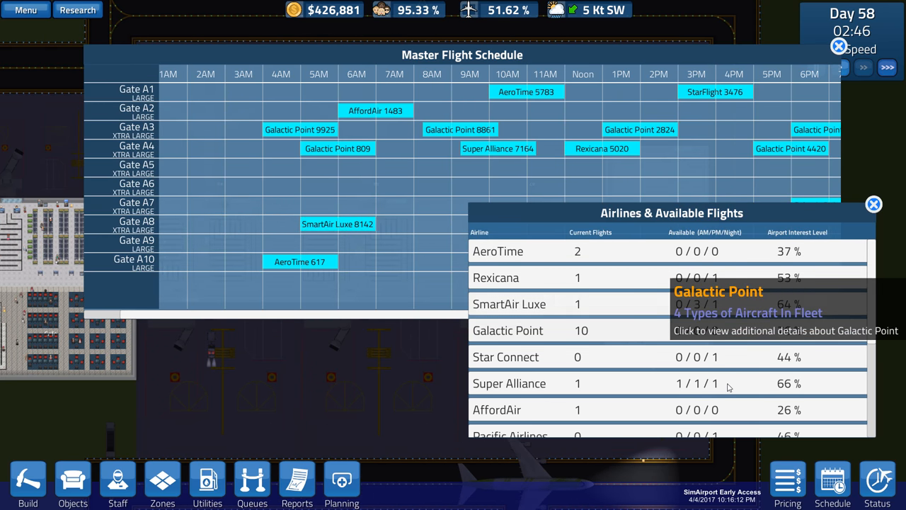
click(509, 383)
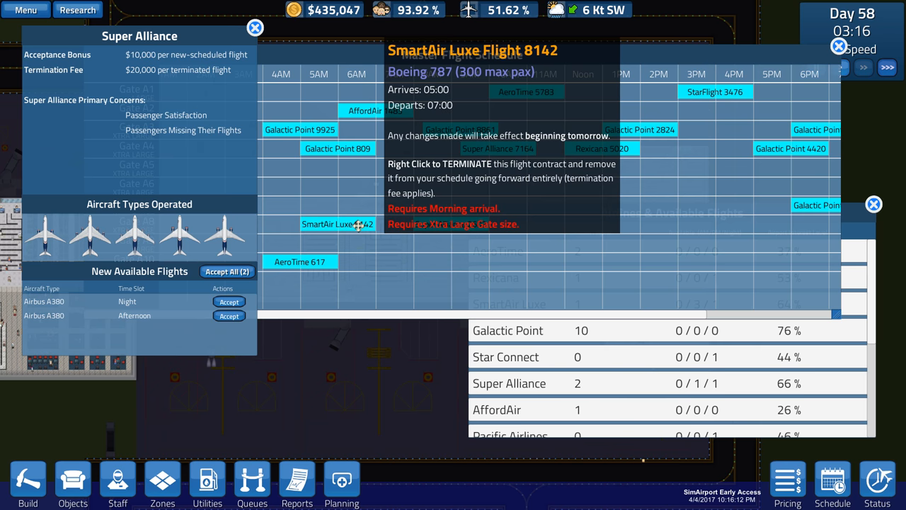
mouse_move(299, 261)
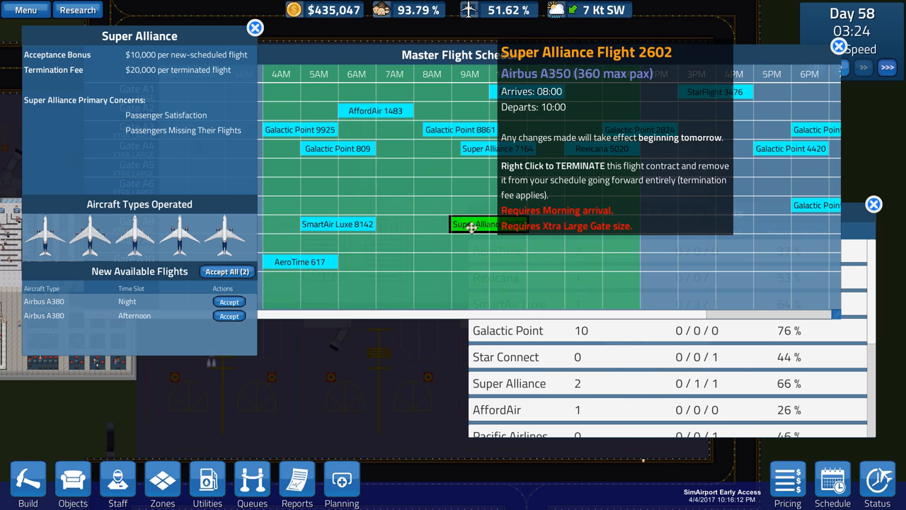
mouse_move(144, 300)
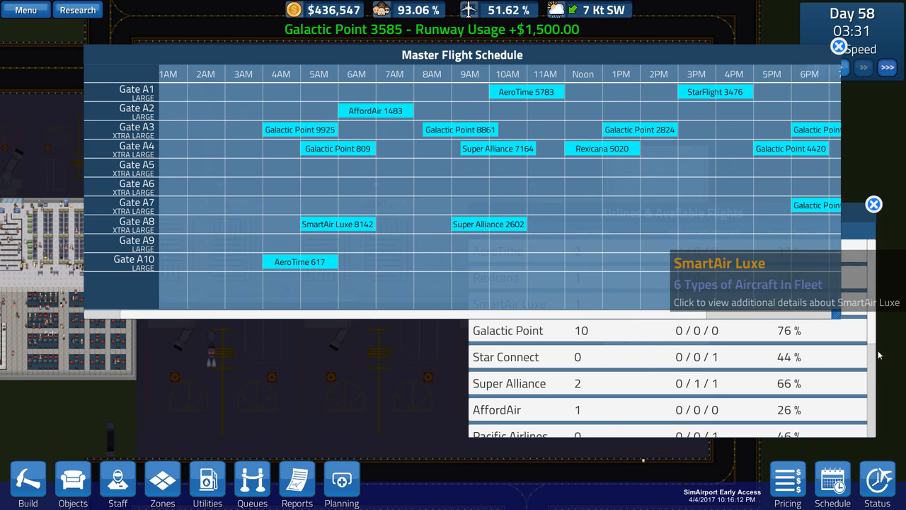
scroll(down, 3)
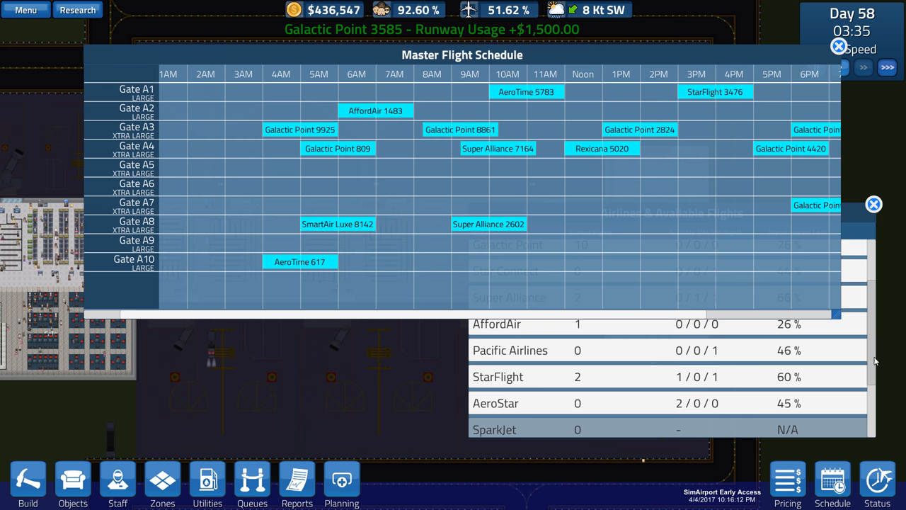
click(496, 403)
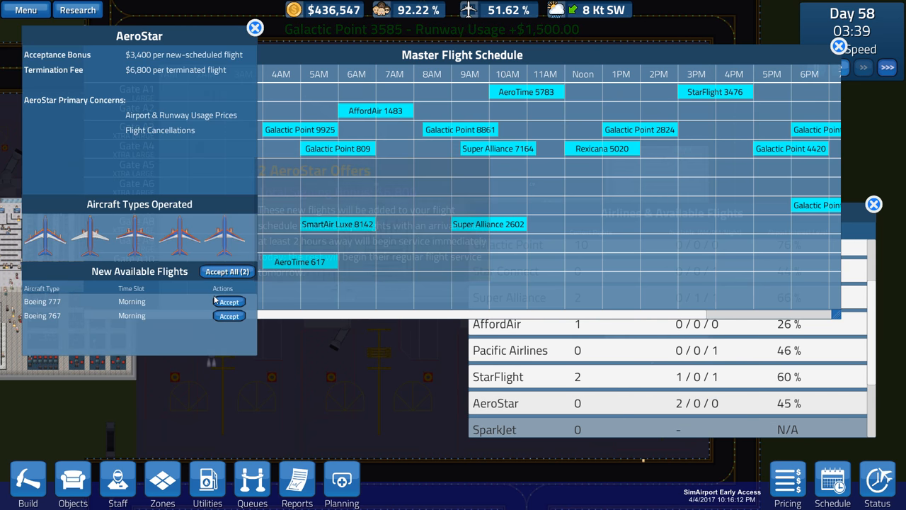
mouse_move(45, 241)
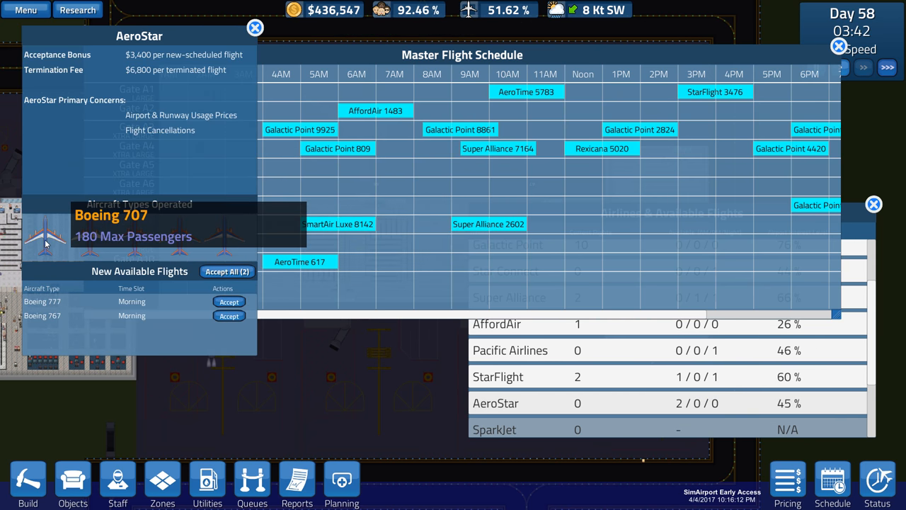
mouse_move(181, 234)
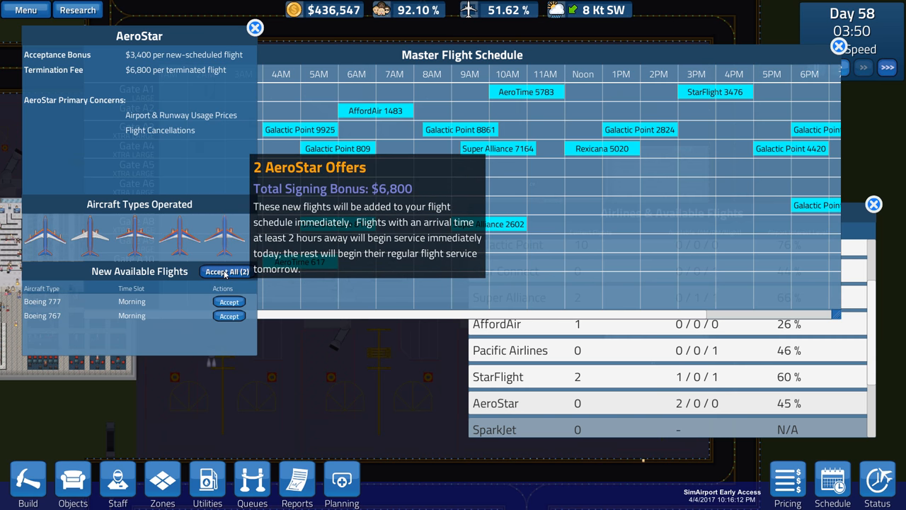
- Accept both of AeroStar's new morning flights and close its airline panel
click(227, 272)
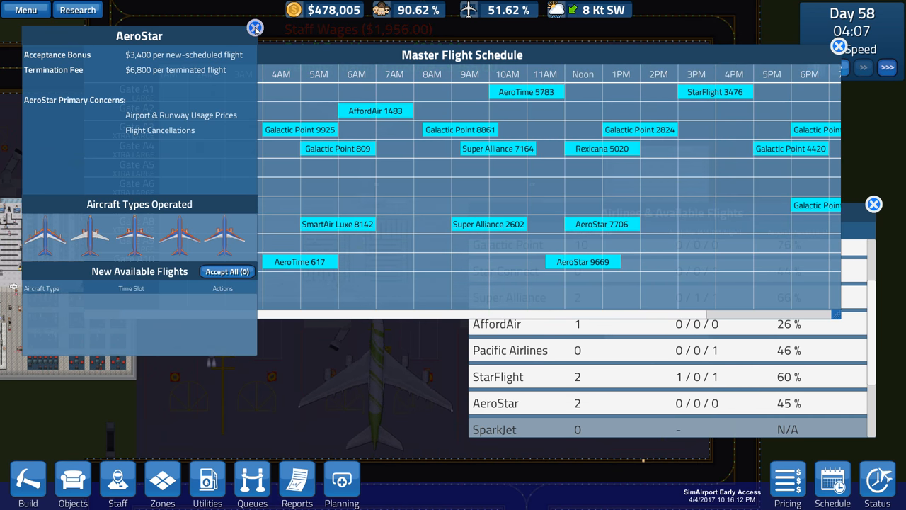
click(255, 27)
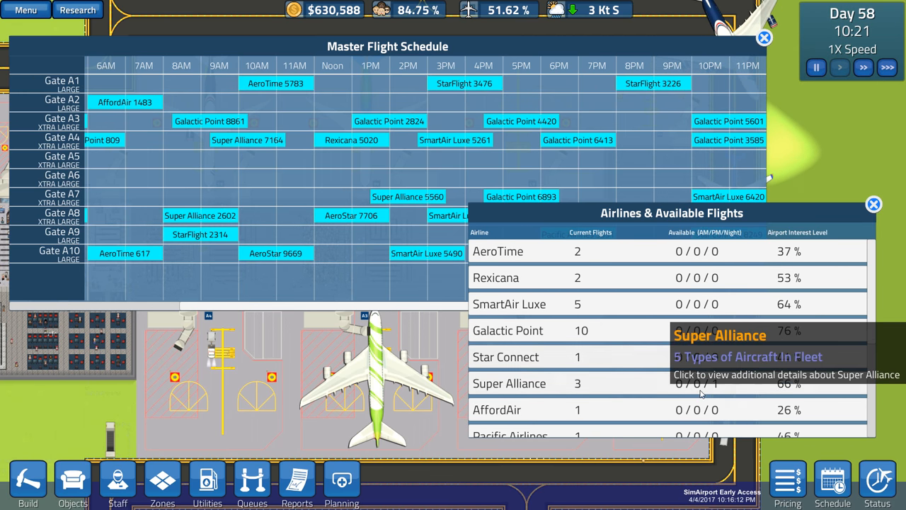
- Review Super Alliance's offer, then close its panel and the master flight schedule
click(509, 383)
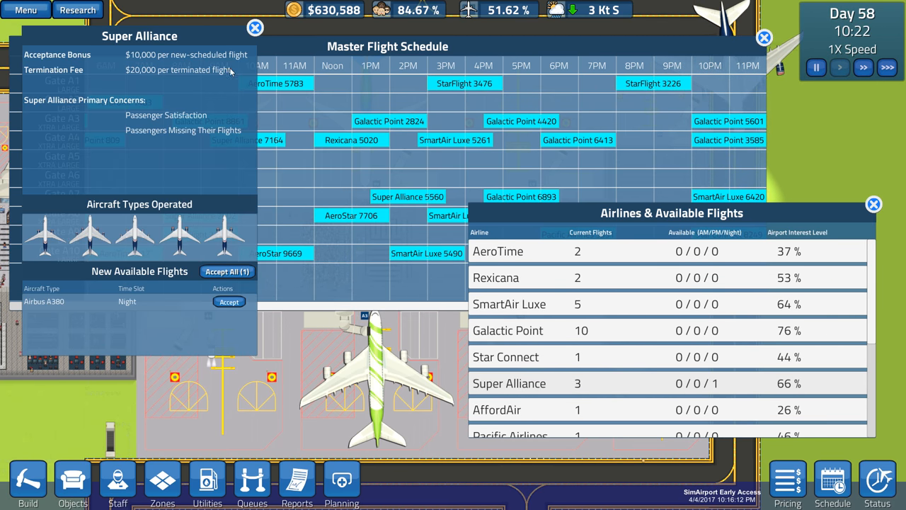
click(255, 25)
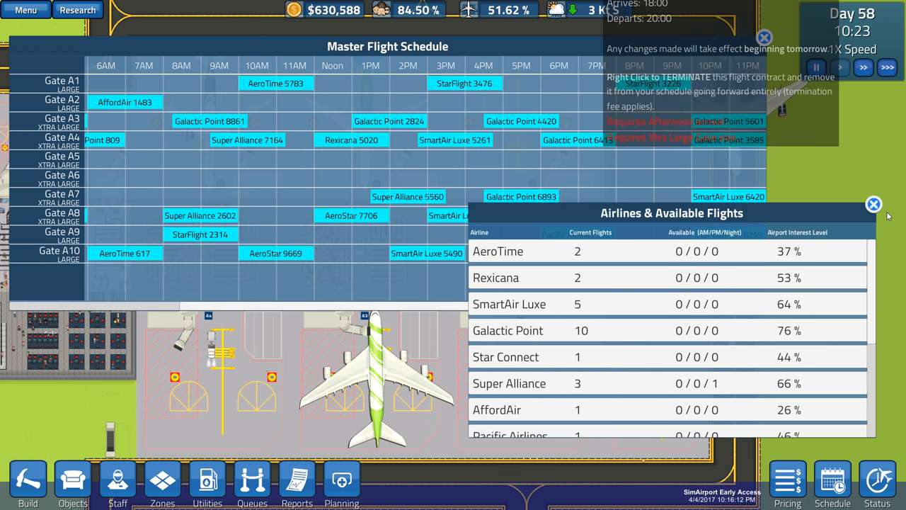
click(872, 202)
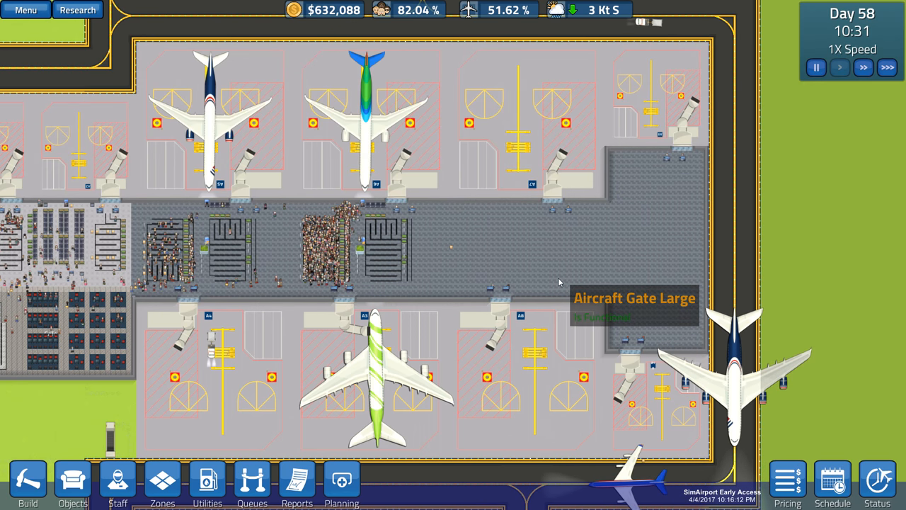
- Accept Super Alliance's night Airbus A380 flight for the $10,000 bonus, then close all schedule windows
click(832, 485)
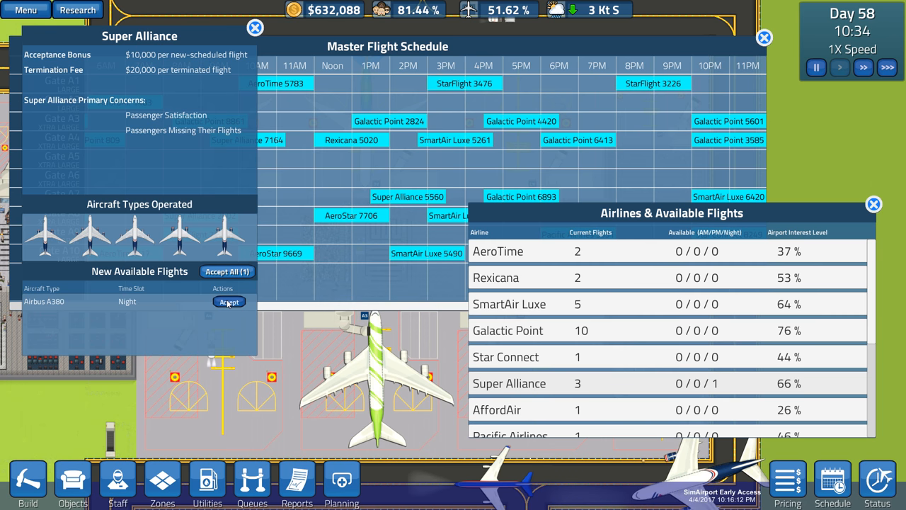
click(229, 300)
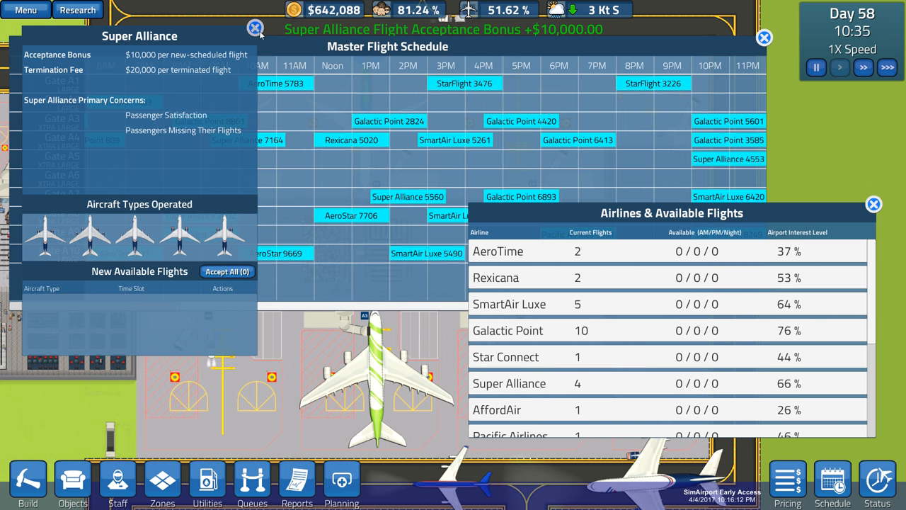
click(252, 26)
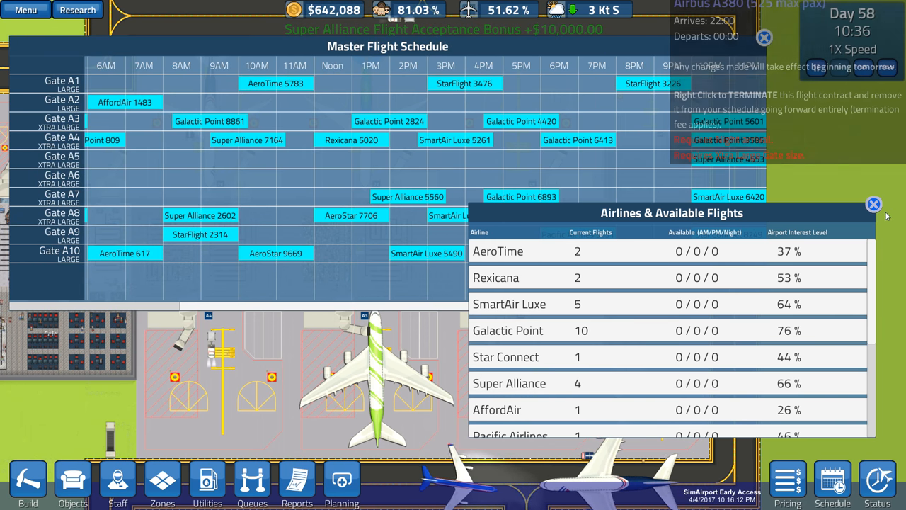
click(873, 204)
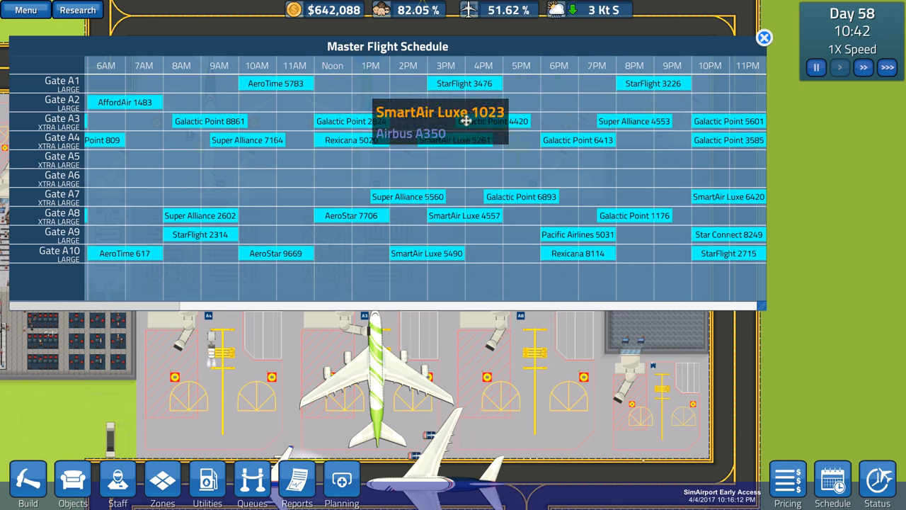
mouse_move(578, 121)
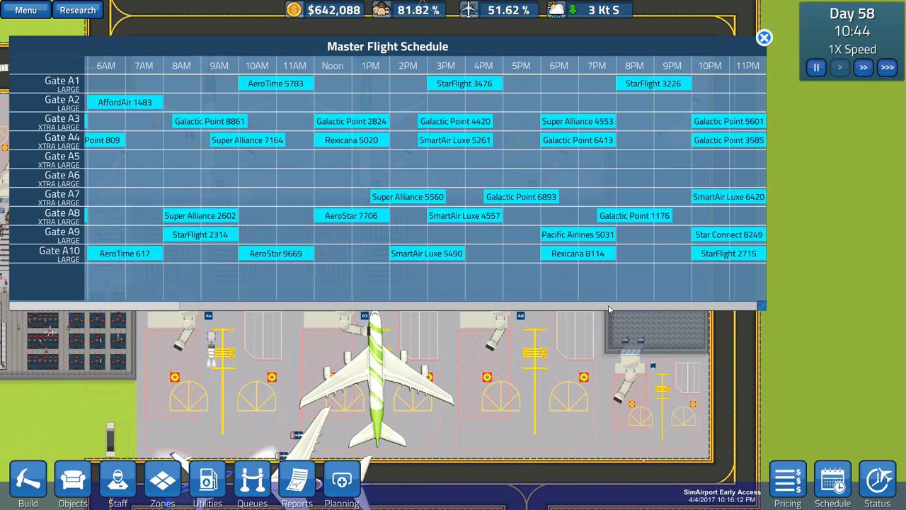
click(765, 36)
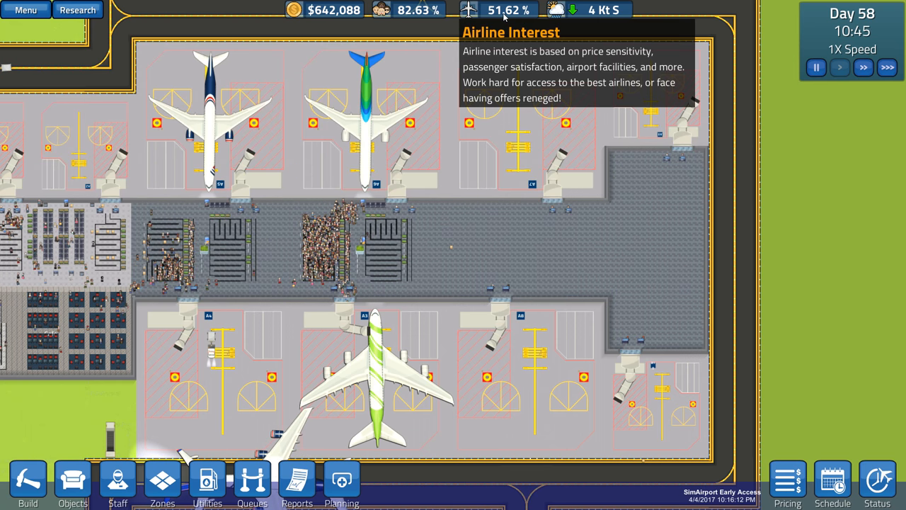
click(479, 12)
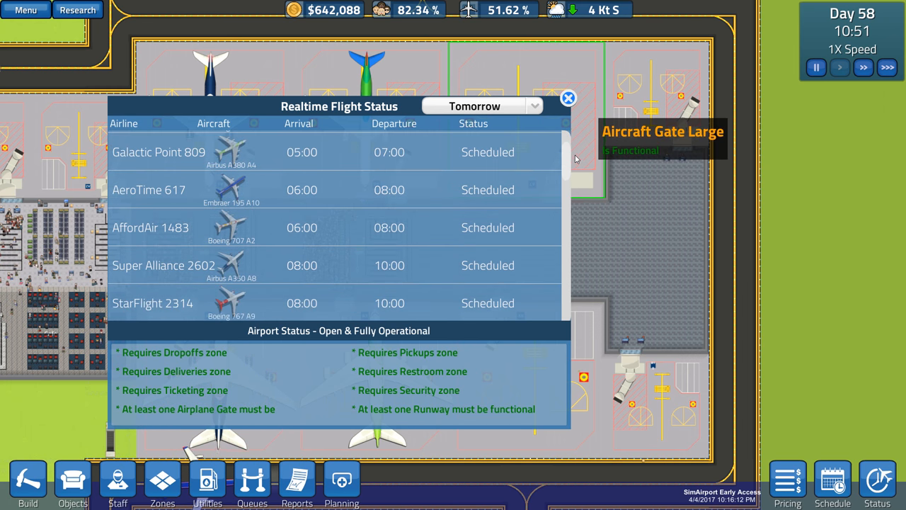
scroll(down, 3)
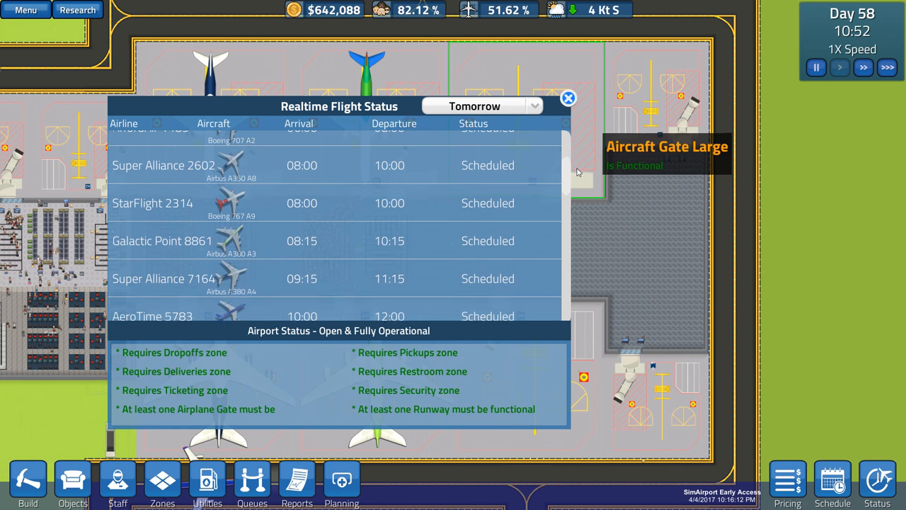
scroll(down, 3)
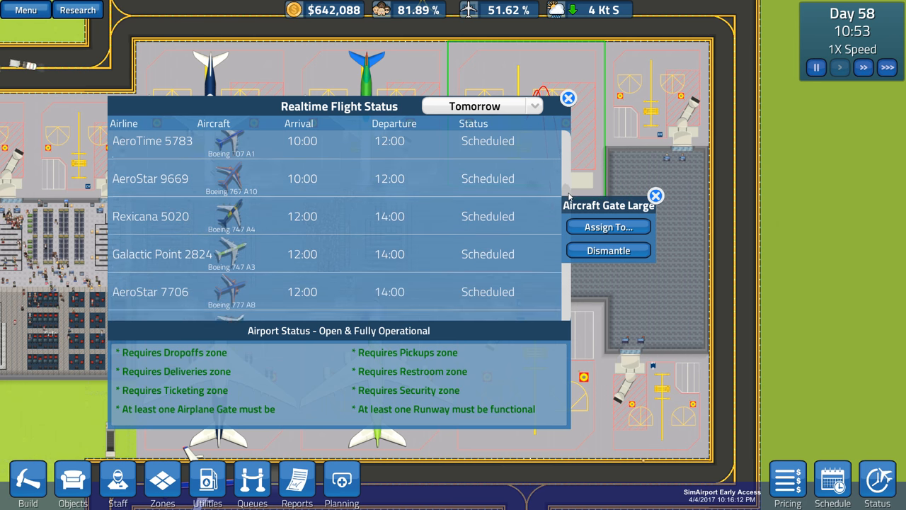
scroll(down, 3)
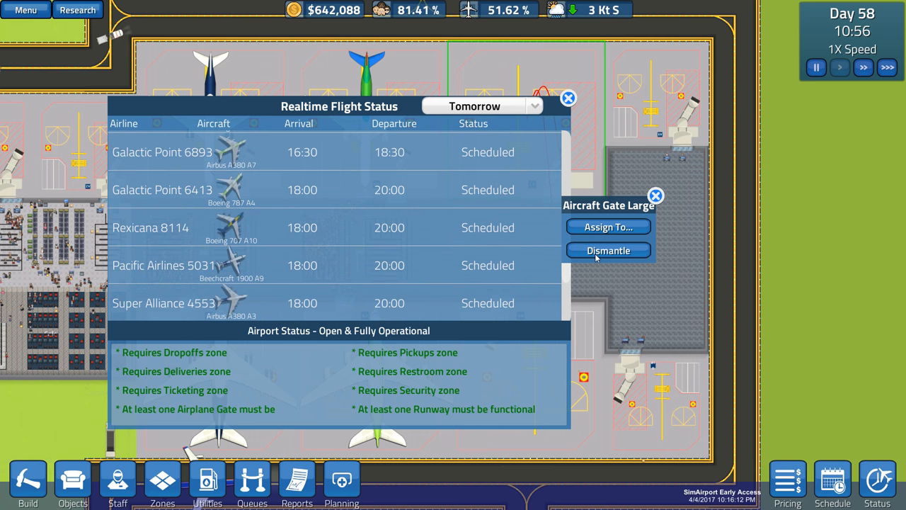
scroll(down, 3)
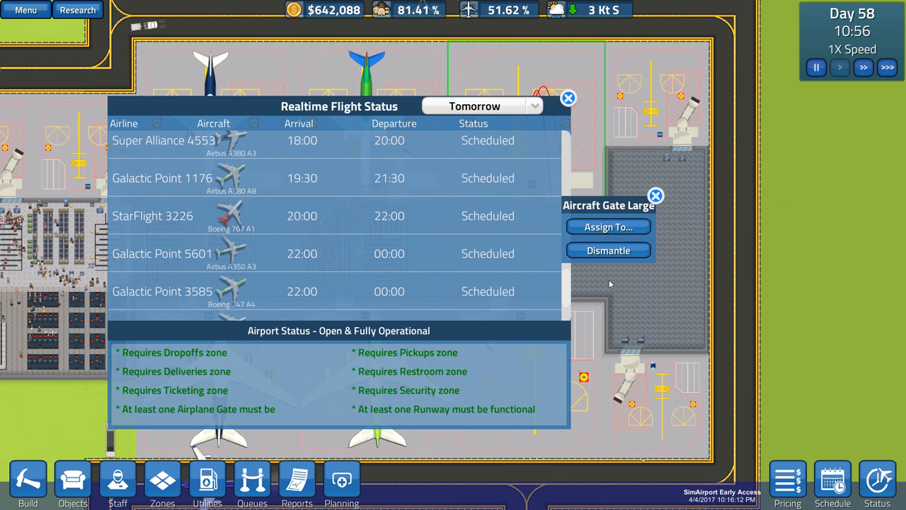
scroll(down, 3)
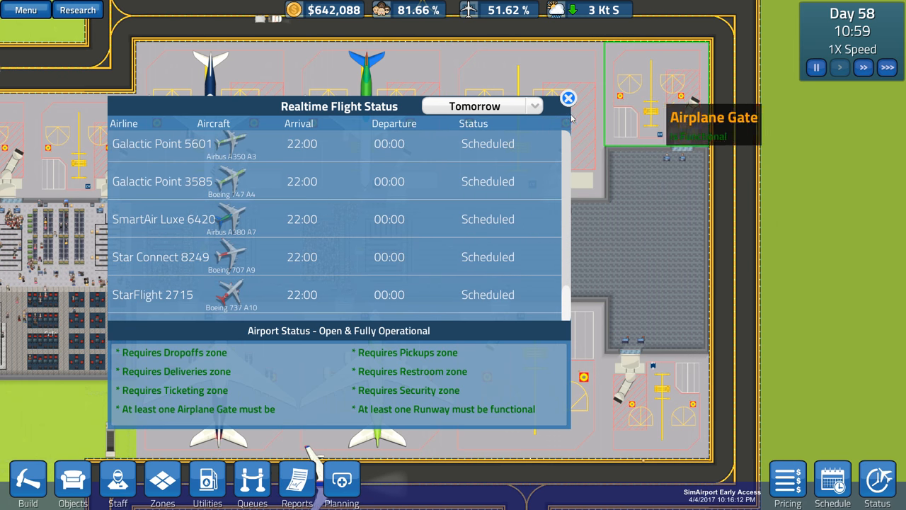
click(566, 96)
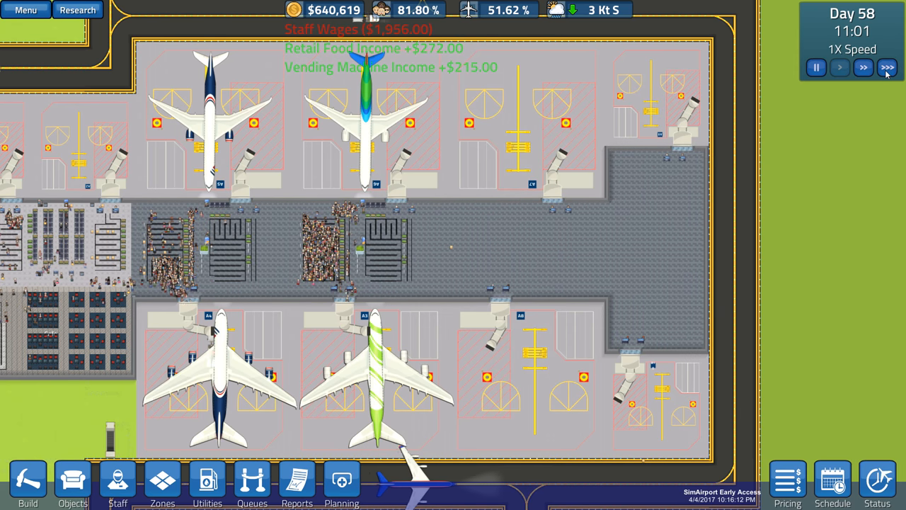
- Run the simulation at 5X for about half an hour of game time, then return to 1X
click(888, 68)
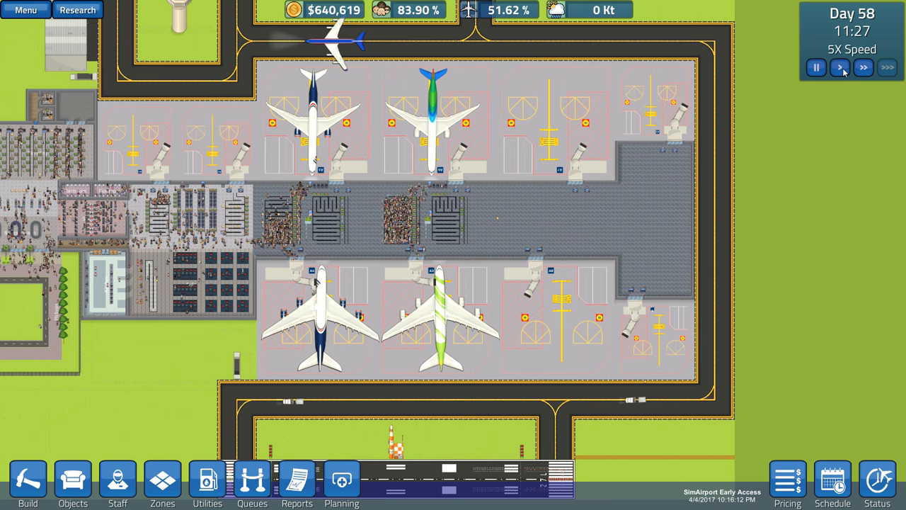
click(841, 68)
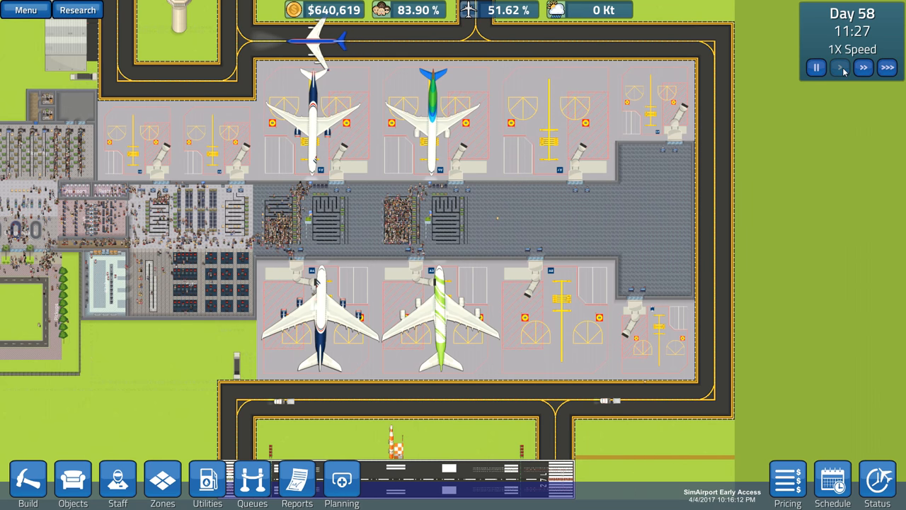